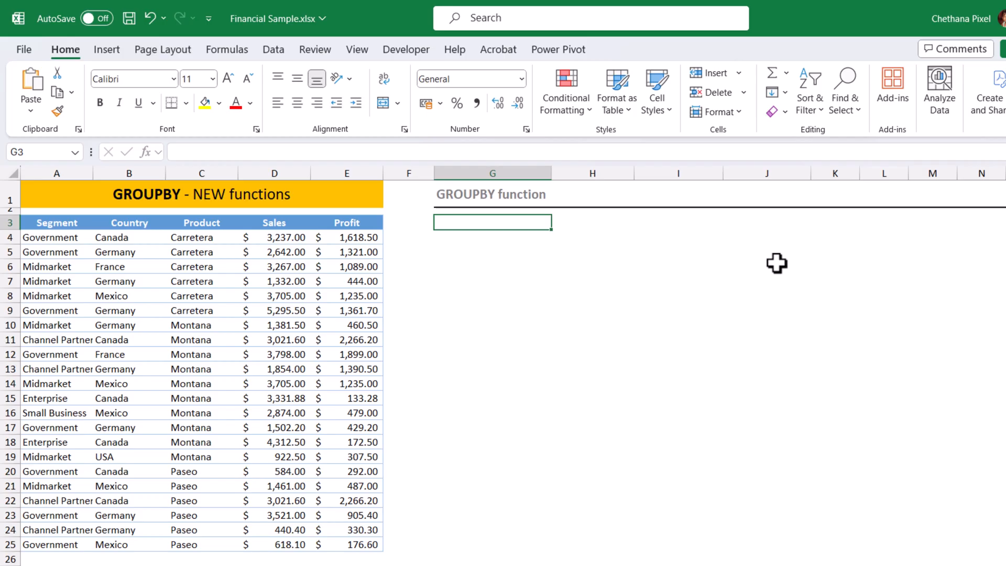
Enter =GROUPBY in G3 with Segment A3:A25 as rows and Sales D3:D25 summed
text(=group)
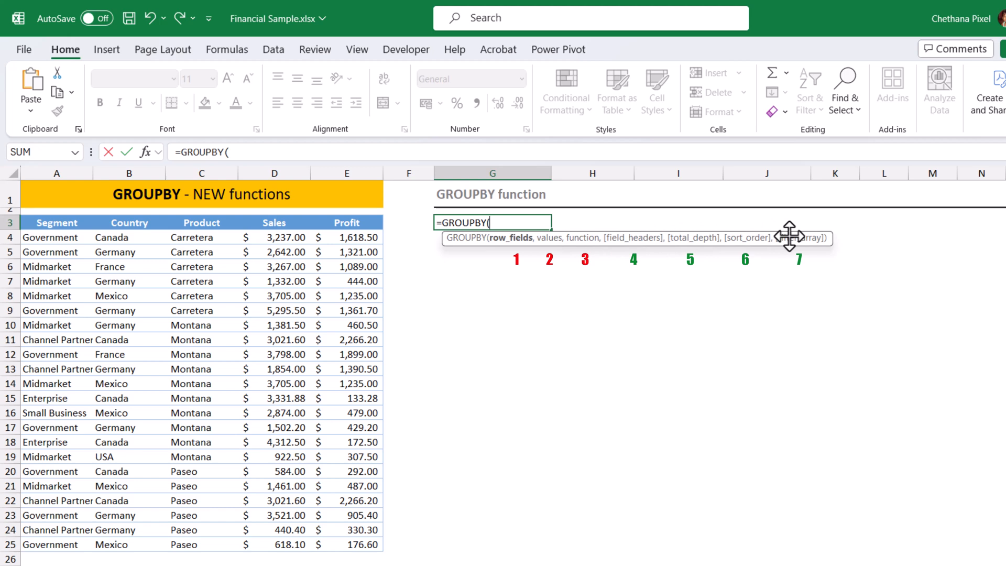
mouse_move(583, 236)
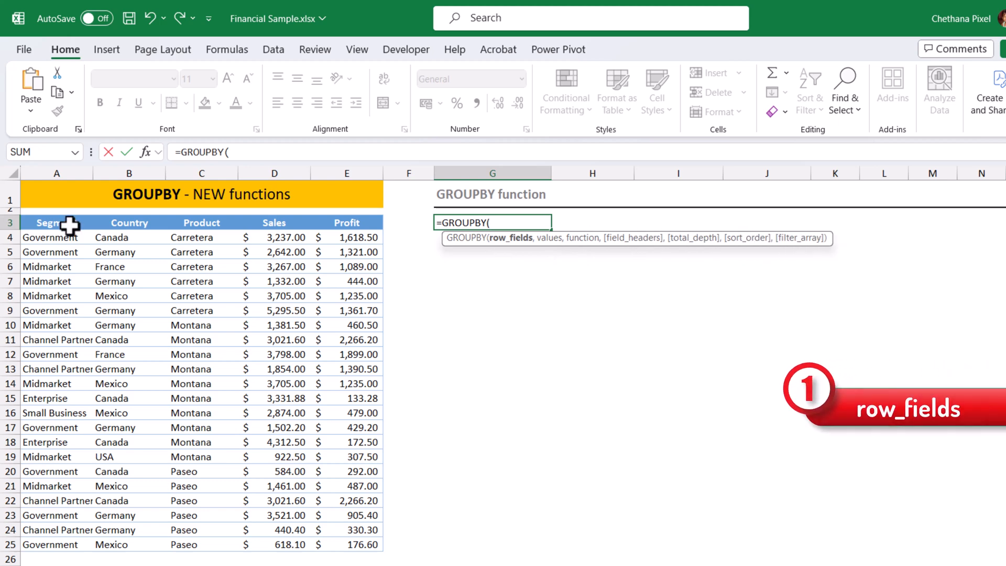
drag(56, 222, 57, 515)
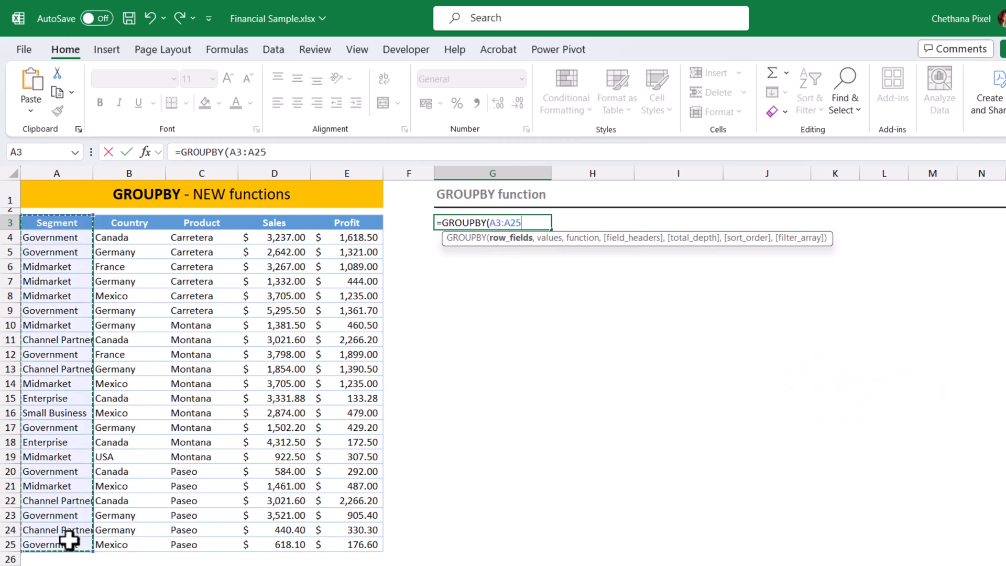
text(,D3:D25,SUM)
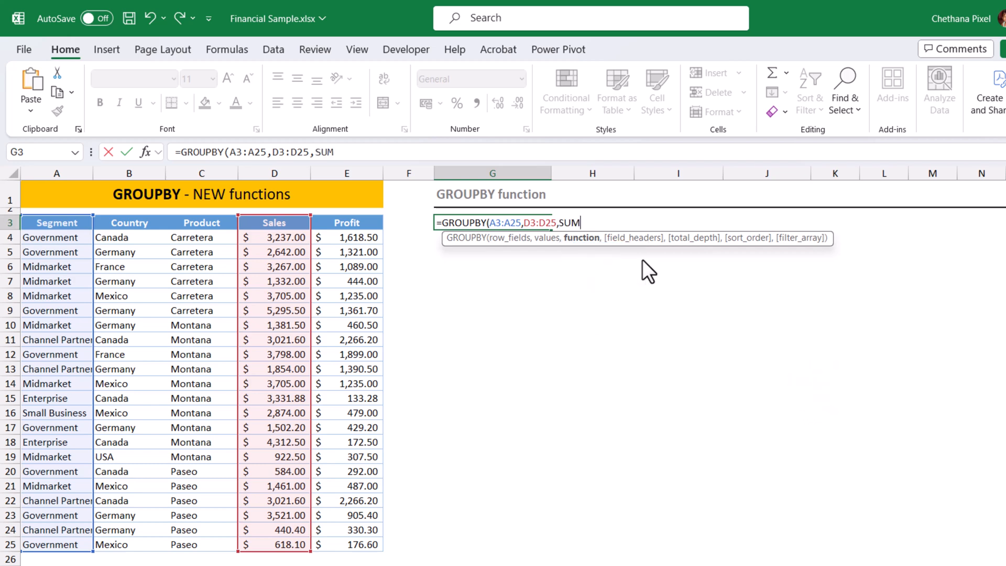
key(Enter)
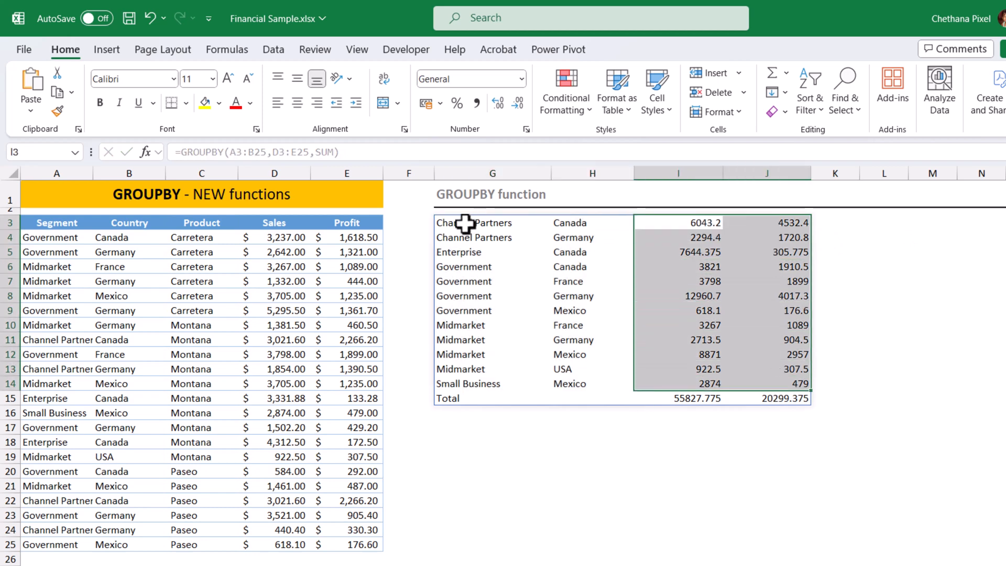
Add field_headers argument 3 to the GROUPBY formula in G3
click(492, 223)
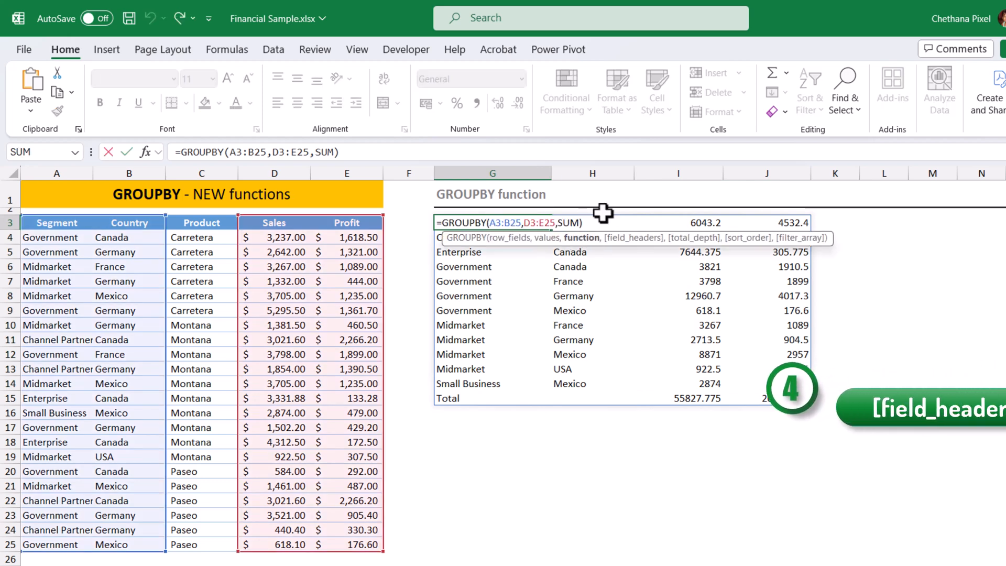
text(,3)
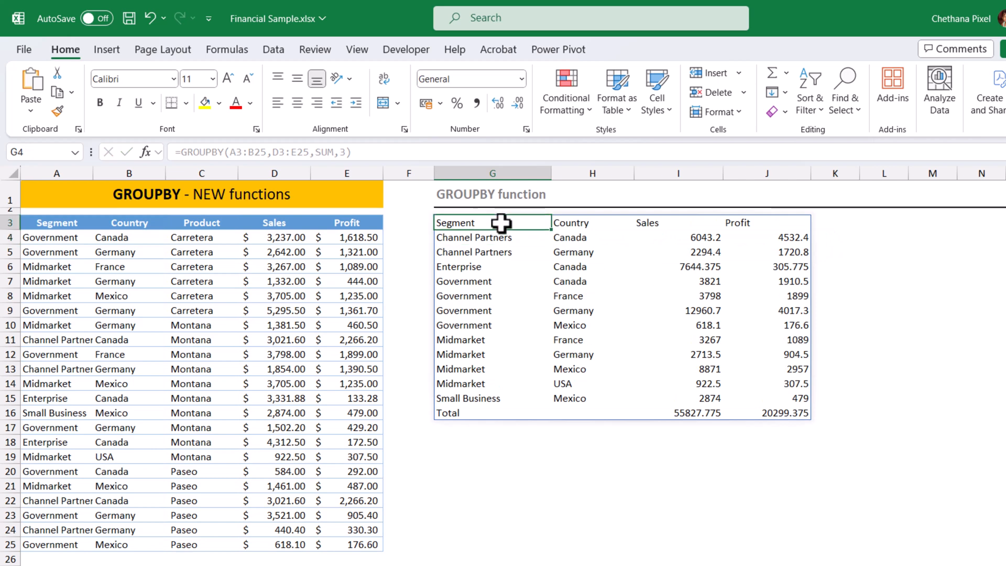
click(492, 222)
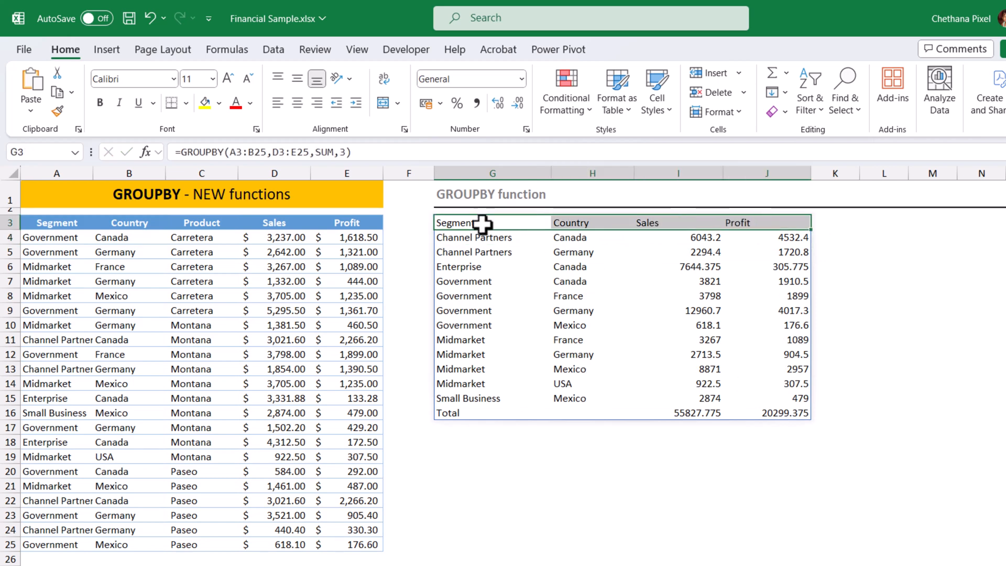
Try the no-totals option for the GROUPBY total_depth argument
double_click(493, 222)
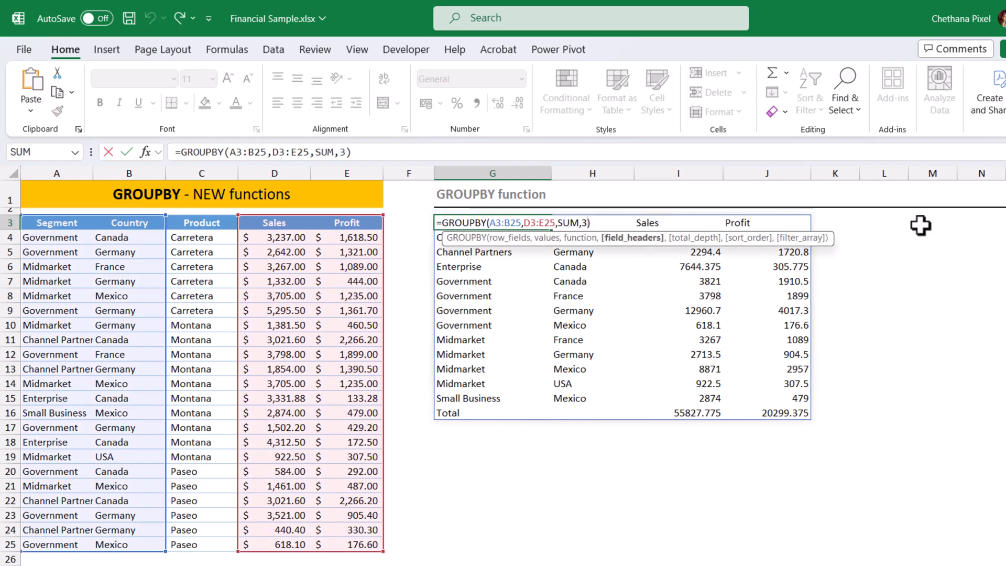
text(,)
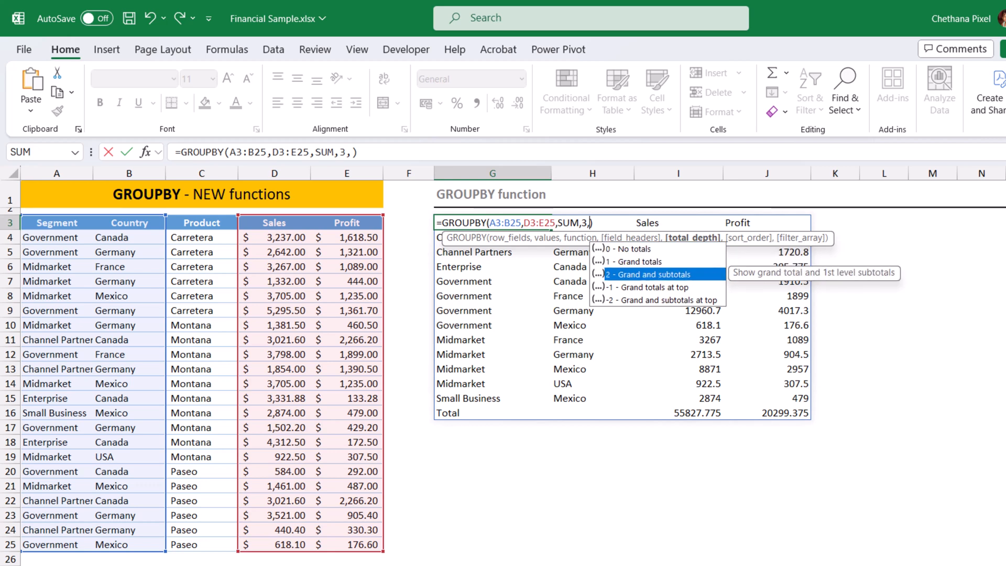
mouse_move(648, 287)
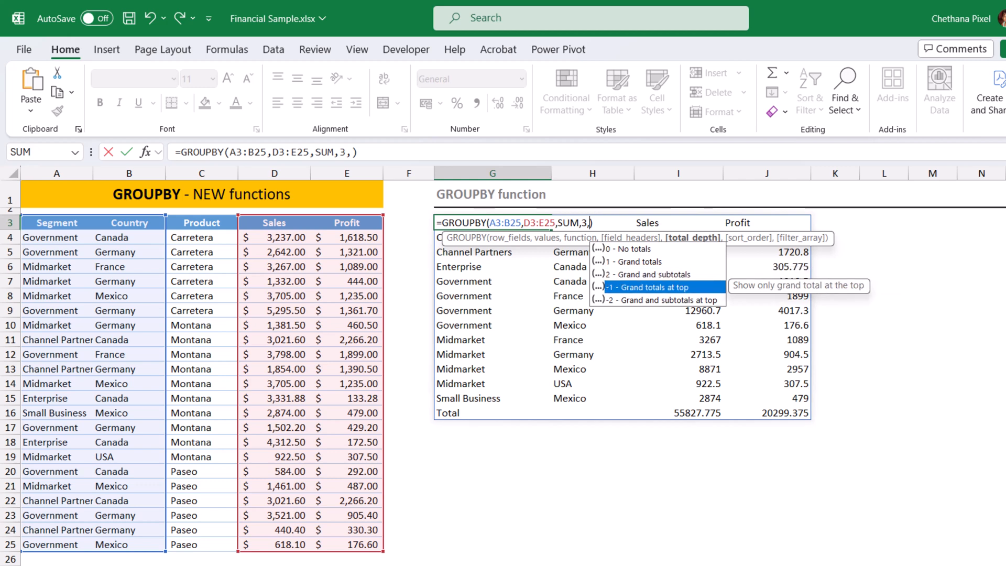
mouse_move(657, 300)
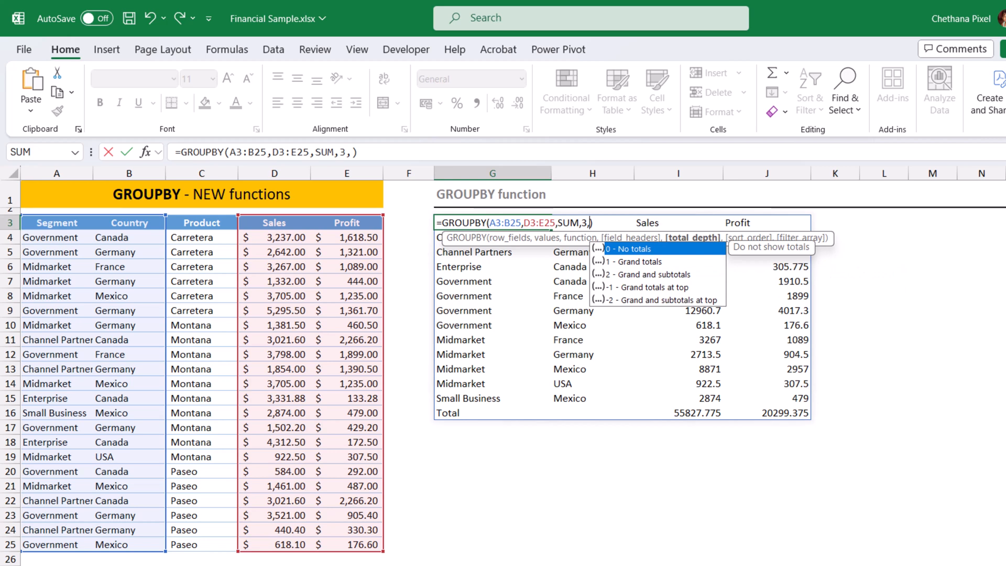
click(631, 249)
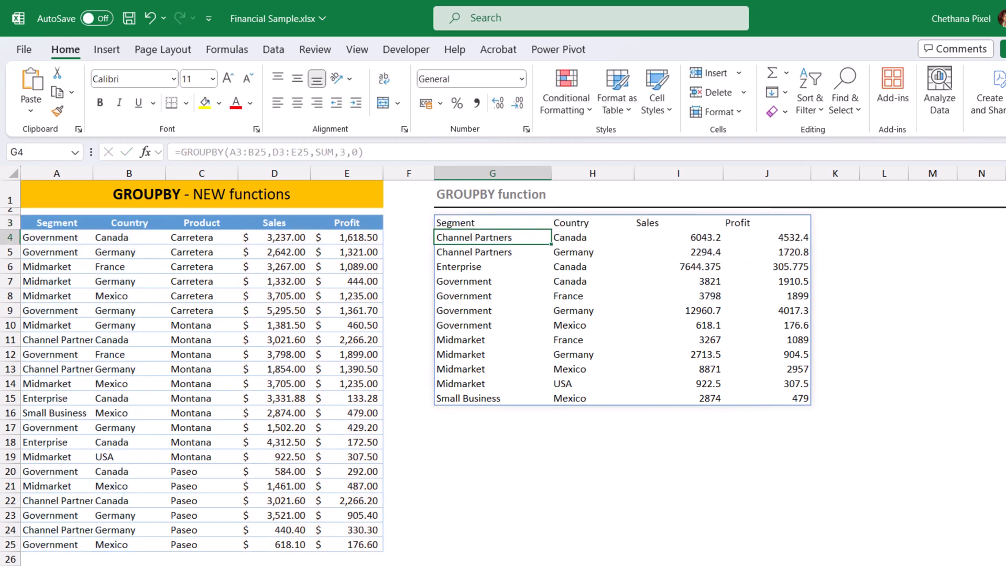
Set total_depth to 1 - Grand totals and check the single Total row
click(474, 223)
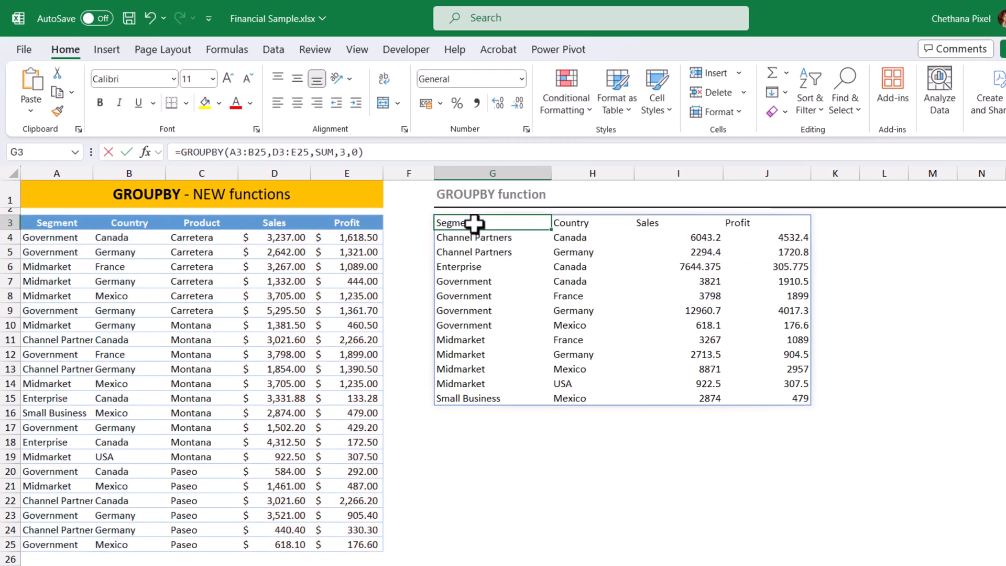
double_click(475, 223)
text(2)
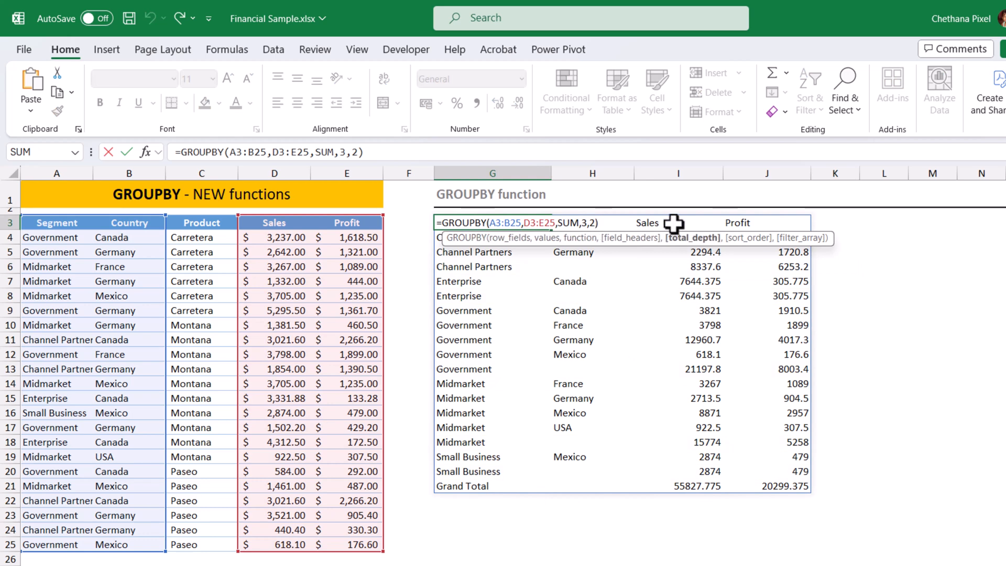
text(,)
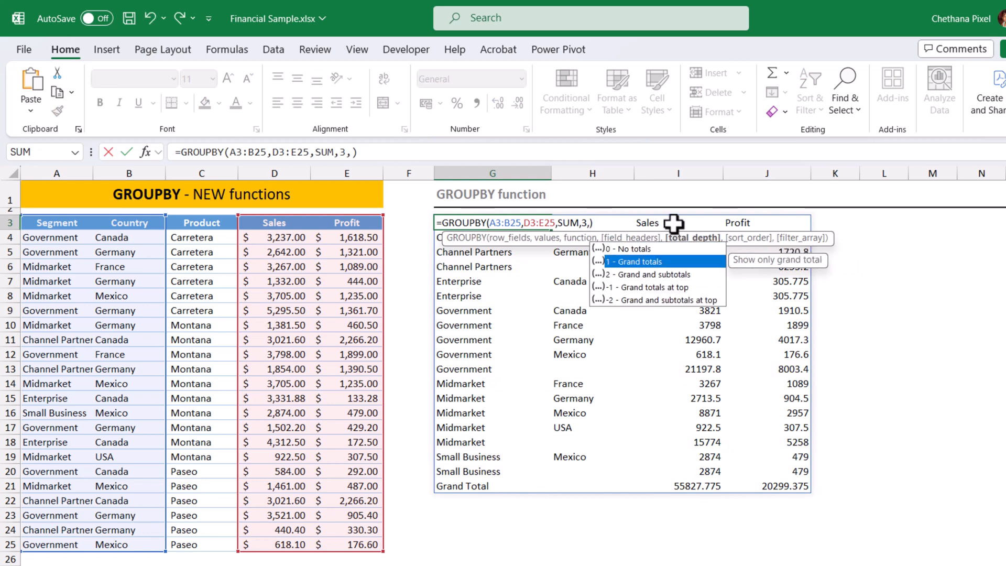
click(633, 261)
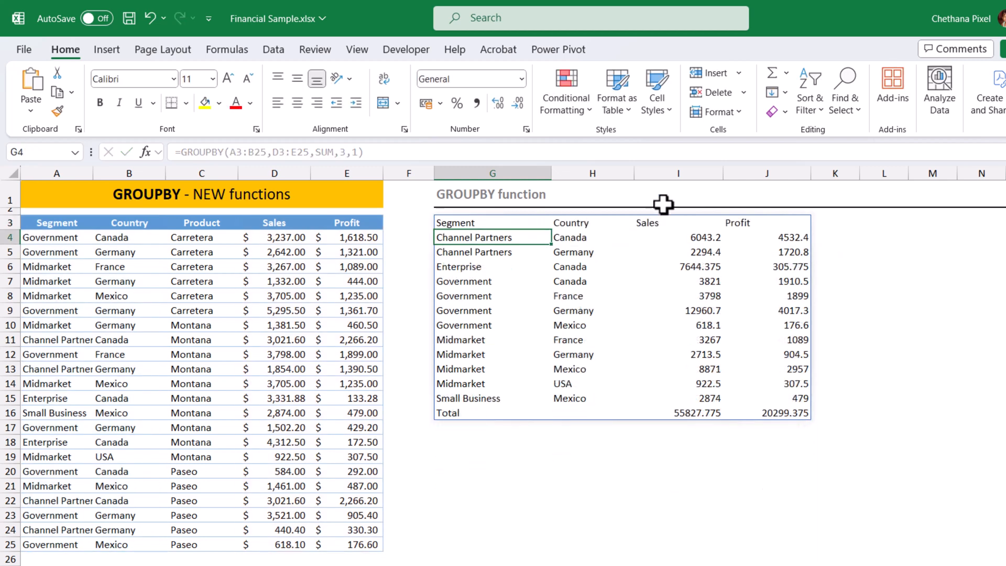
click(463, 412)
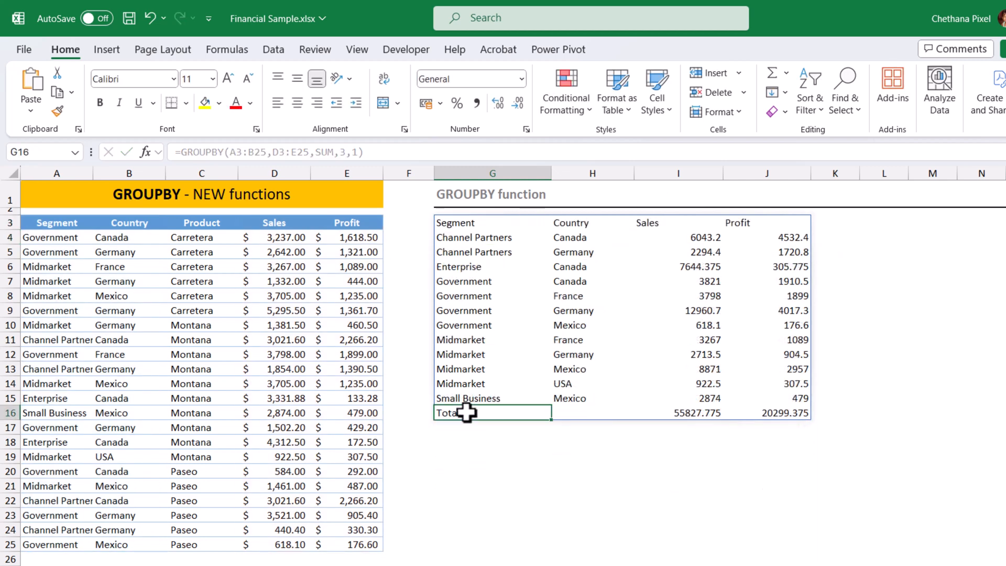
click(884, 369)
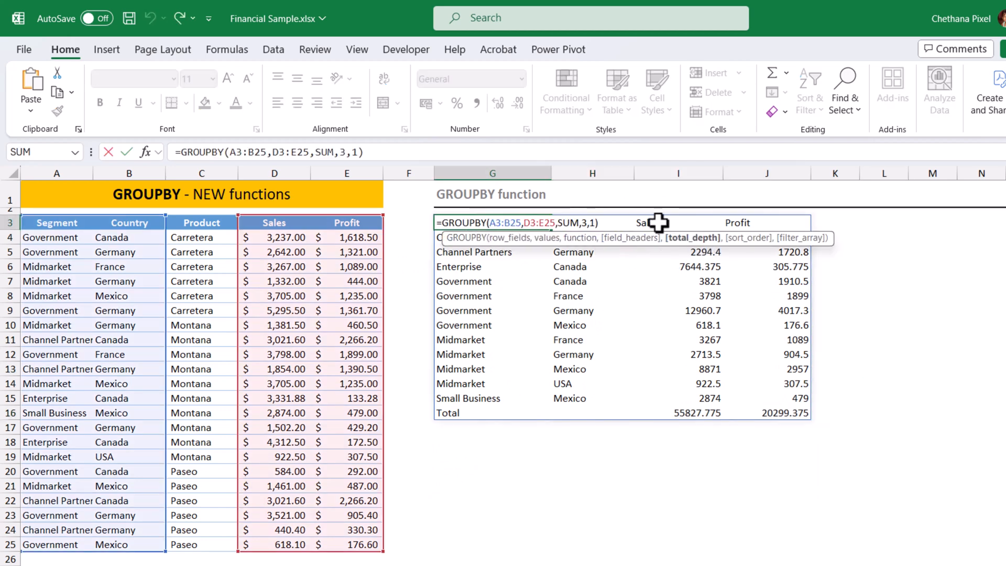
Add sort_order 3 to the GROUPBY formula to sort segments by ascending Sales
text(,)
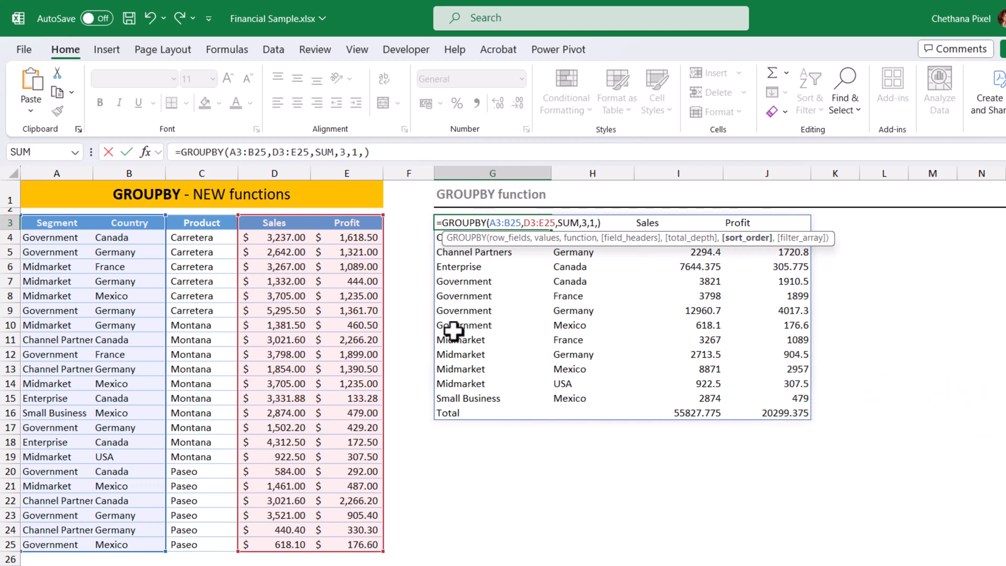
mouse_move(475, 313)
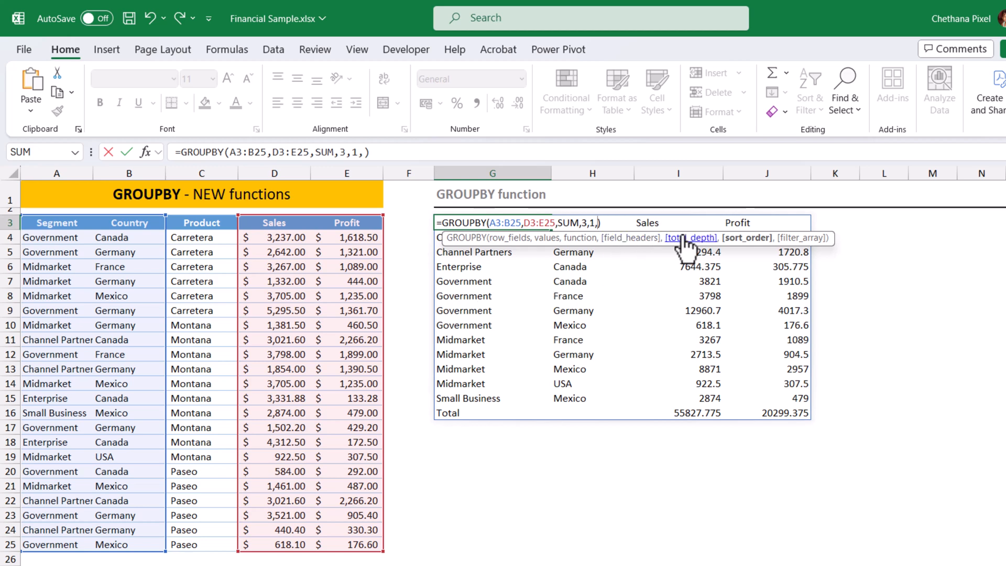
text(3)
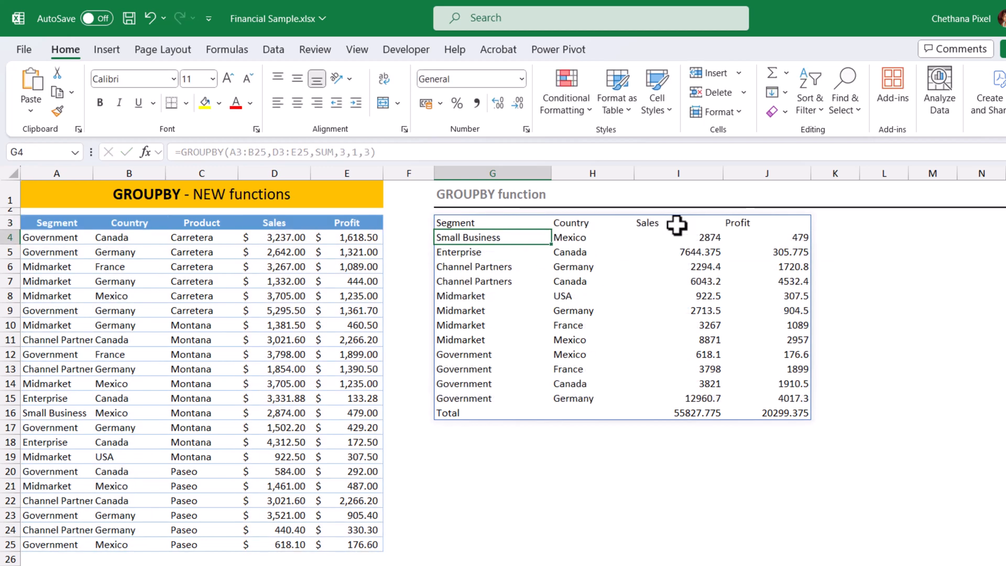
mouse_move(648, 226)
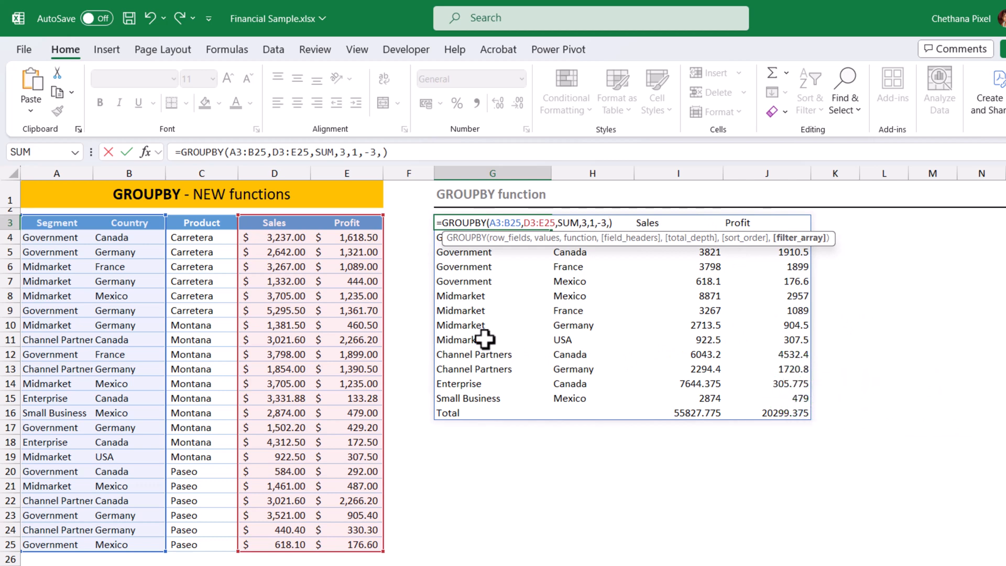
mouse_move(106, 230)
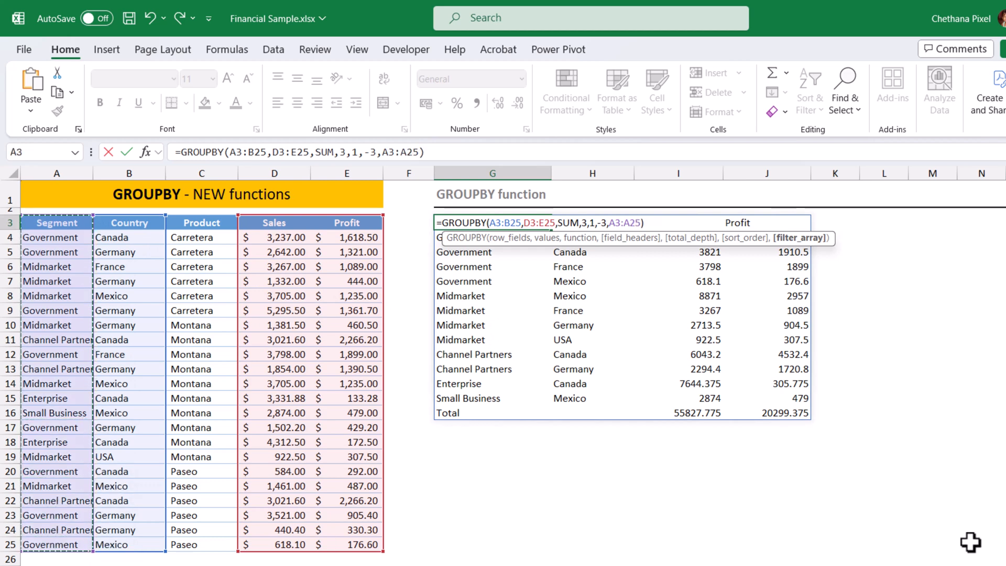
Experiment with a GROUPBY filter condition using <>"Mid"
text(<>"Mid")
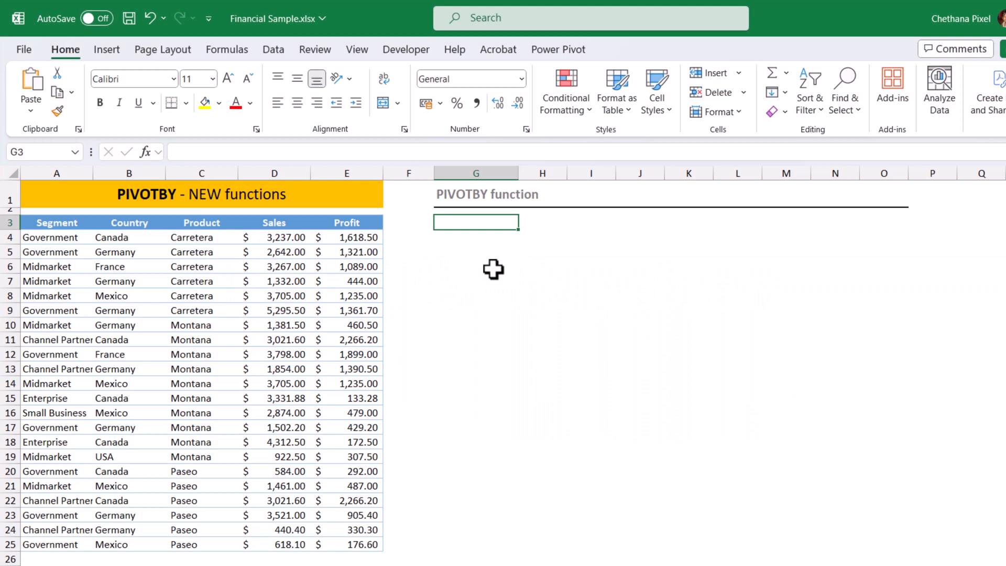
Start =PIVOTBY in G3 with the Segment column A3:A25 as row fields
text(=piv)
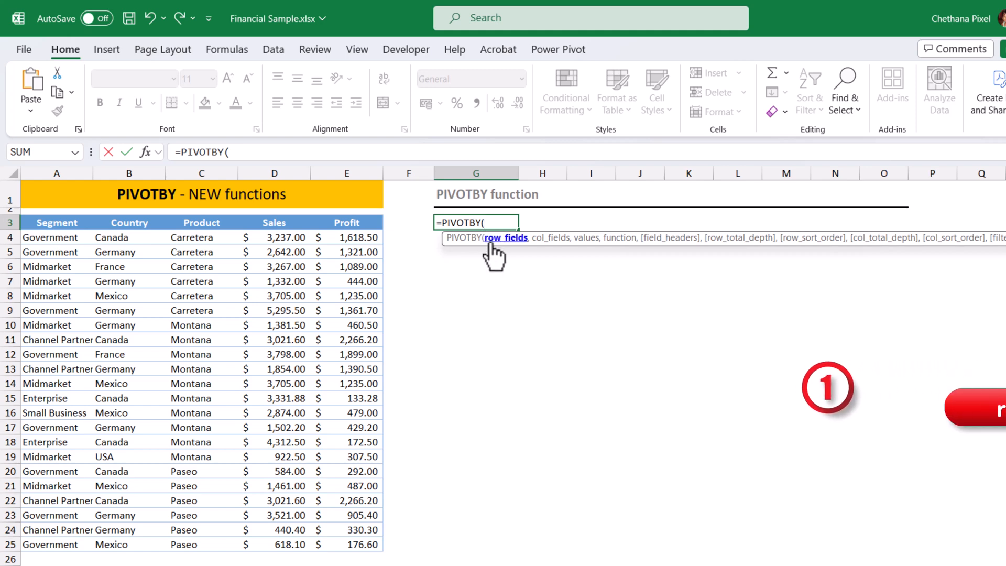
click(56, 223)
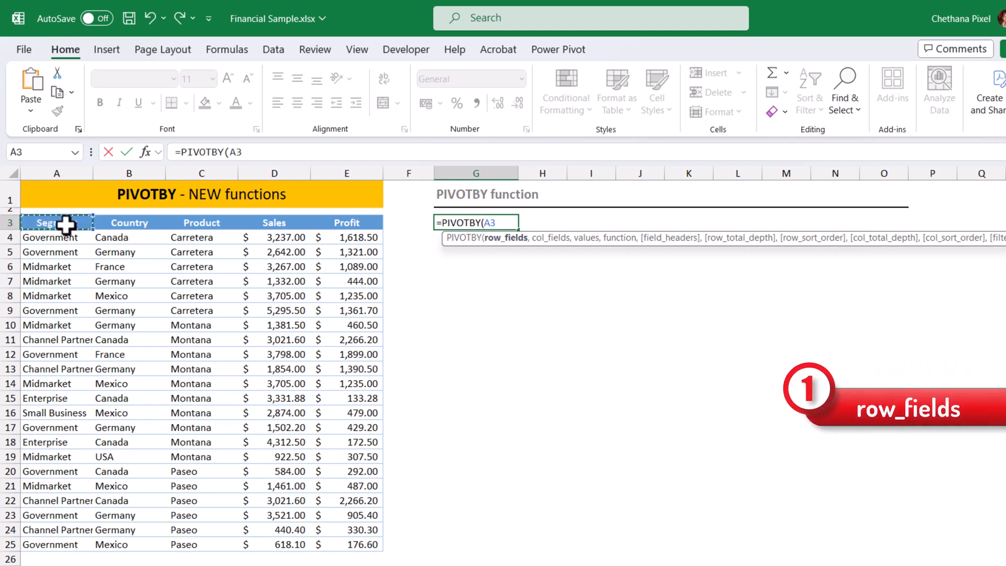
drag(57, 222, 57, 544)
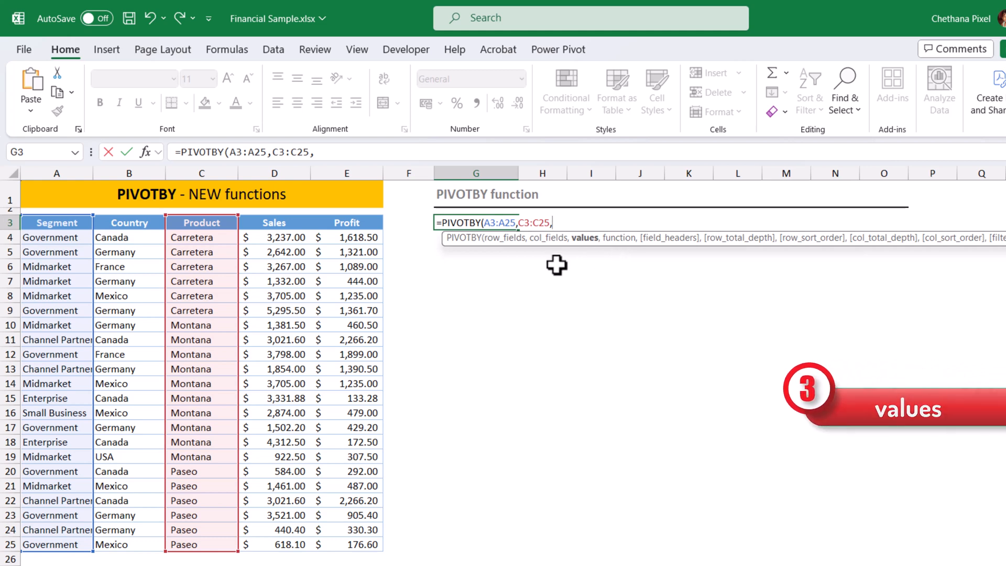
Use Profit E3:E25 as PIVOTBY values aggregated with SUM
drag(347, 222, 346, 529)
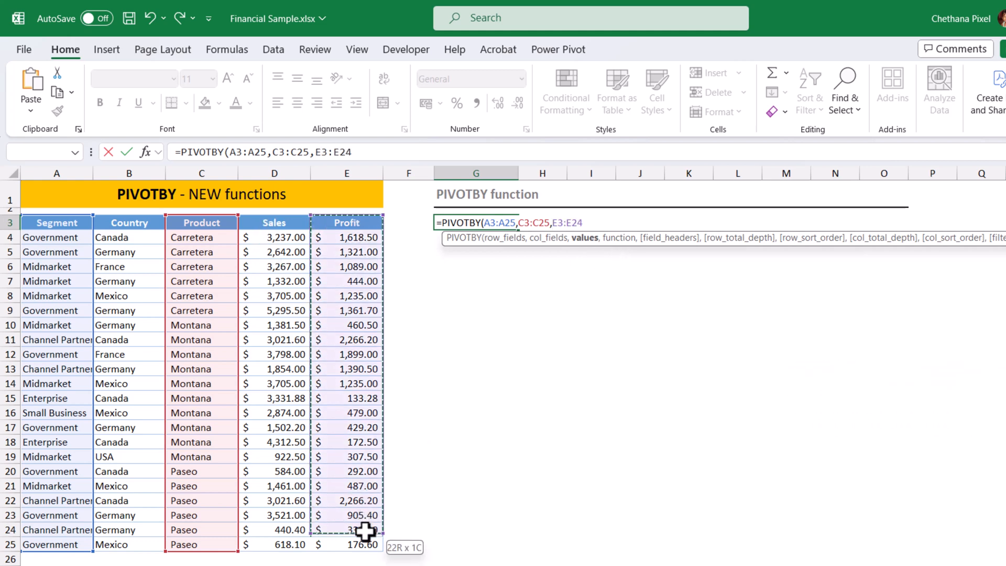
text(,)
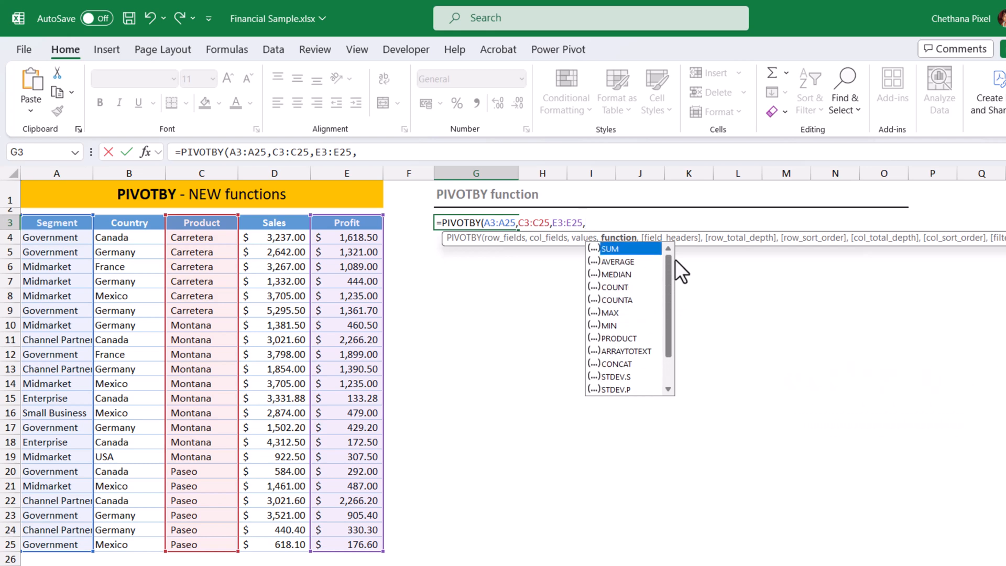
double_click(609, 249)
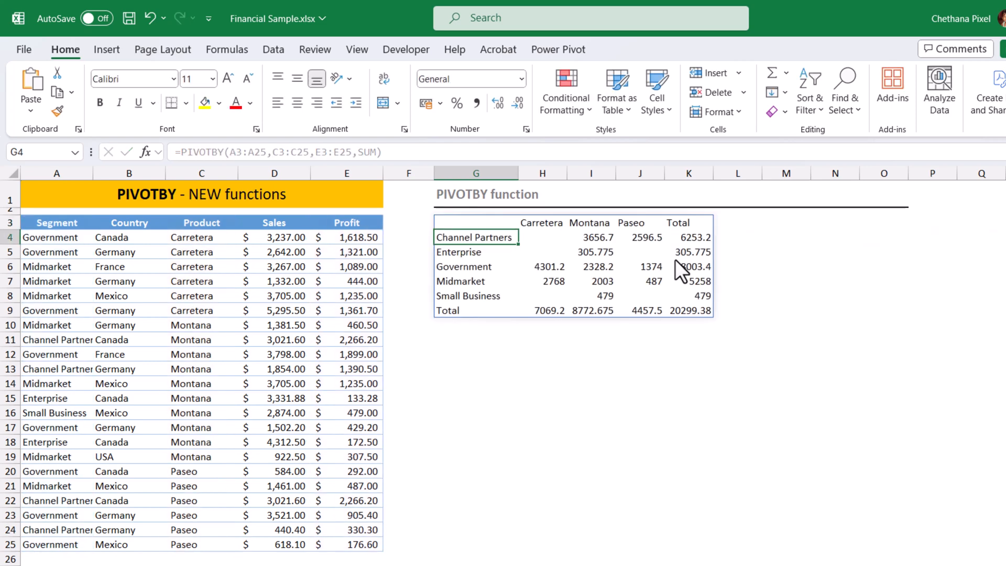
mouse_move(491, 276)
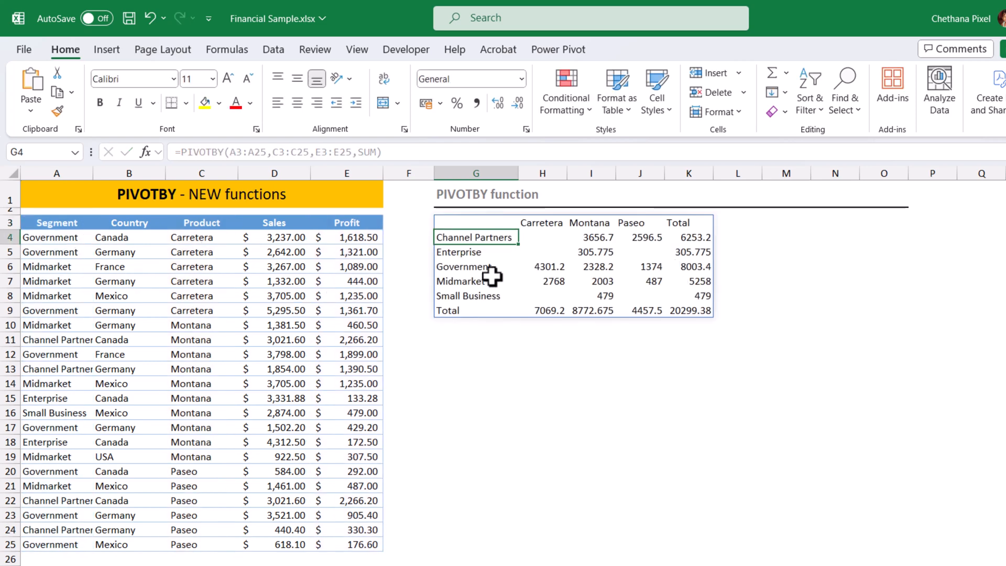
mouse_move(574, 237)
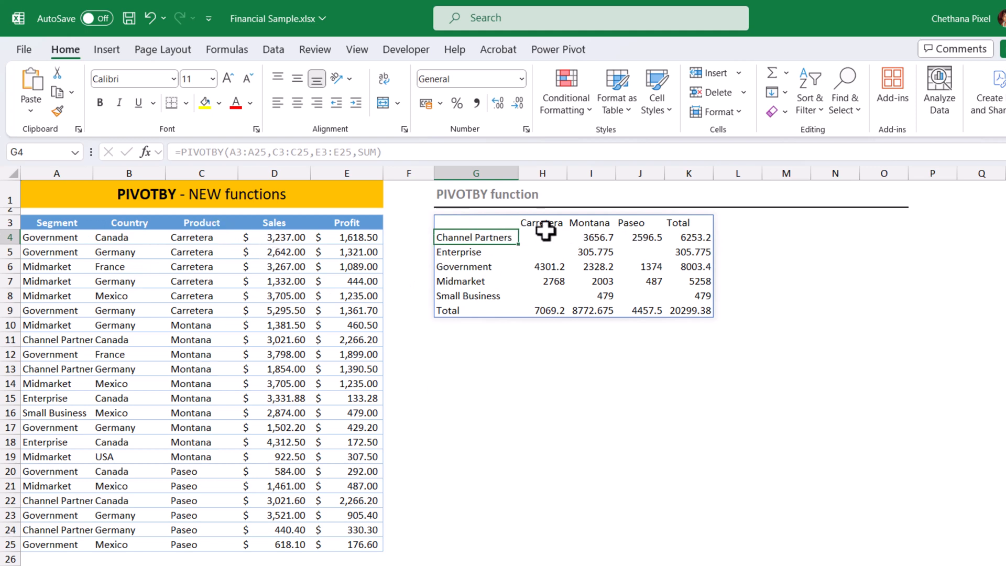
mouse_move(551, 225)
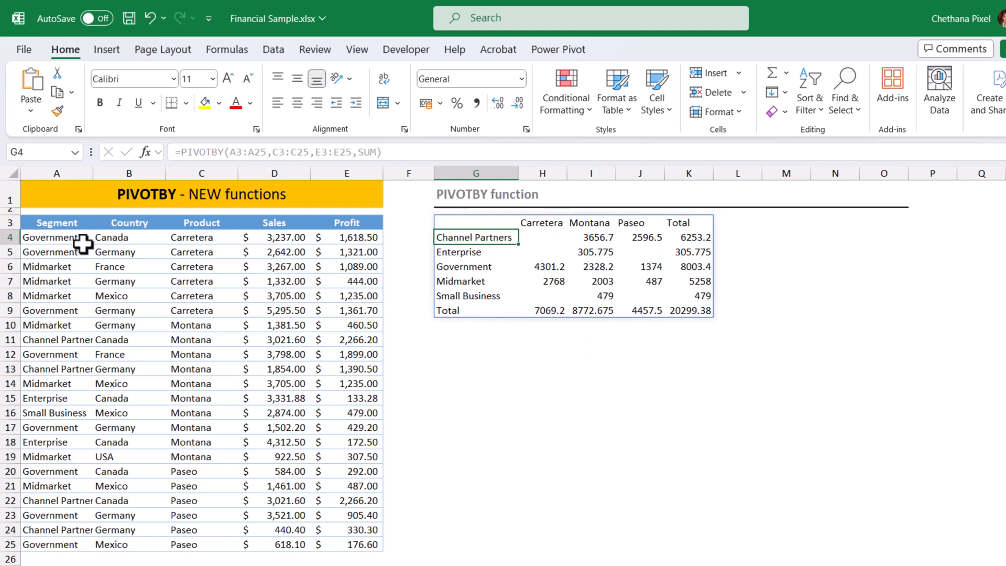
mouse_move(598, 244)
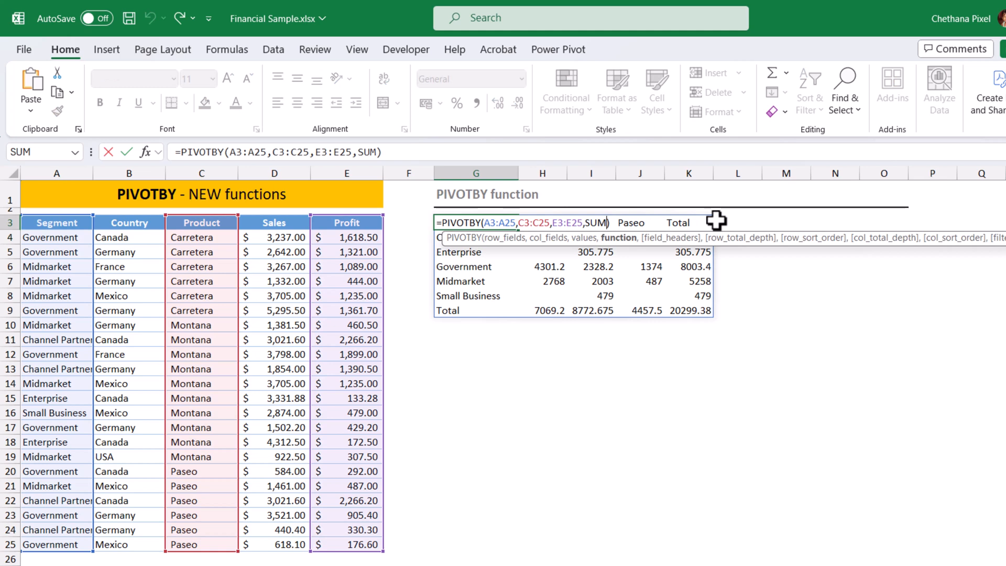
Change PIVOTBY row fields to A3:B25, adding field_headers 3 and row_total_depth 2
text(,3)
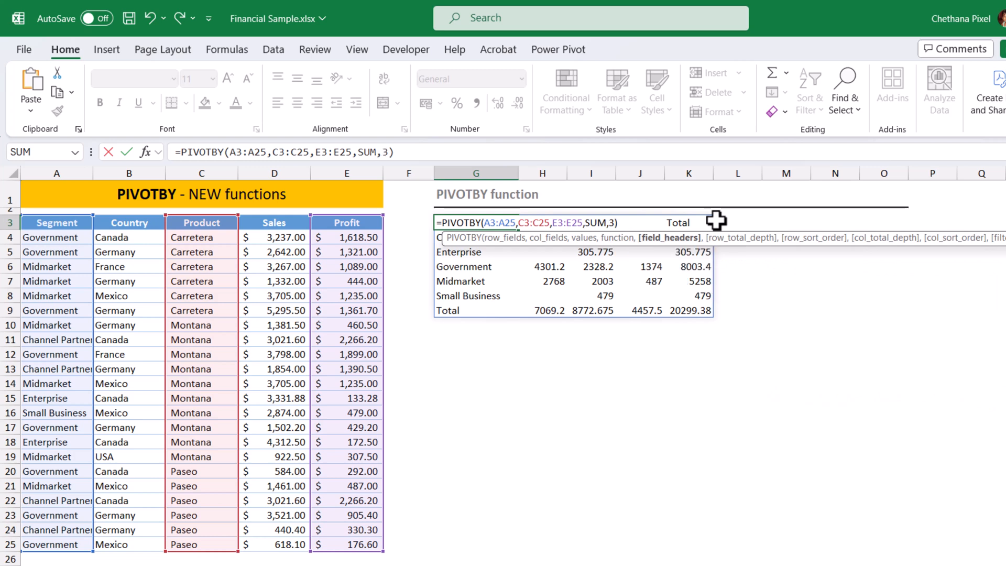
text(,)
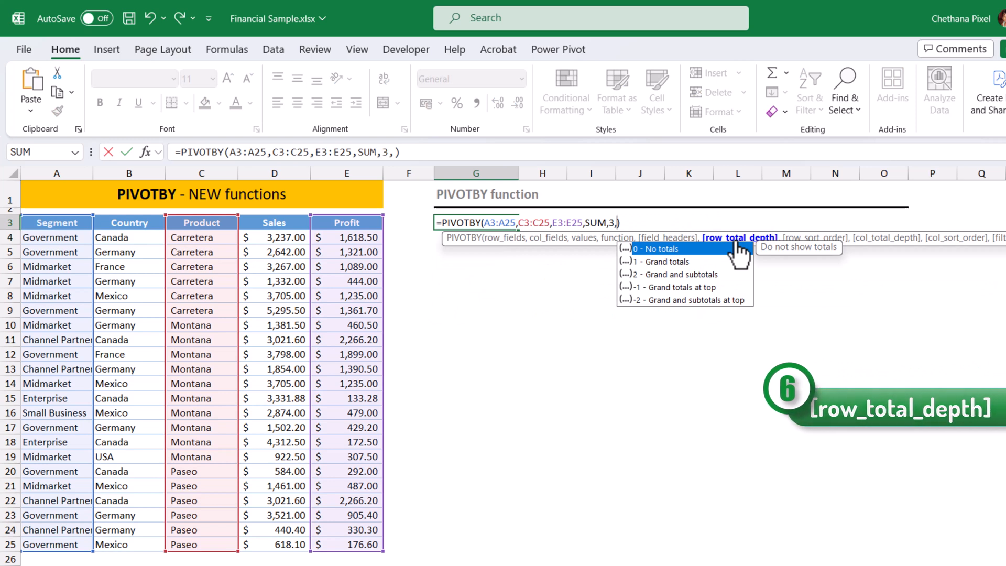
mouse_move(696, 285)
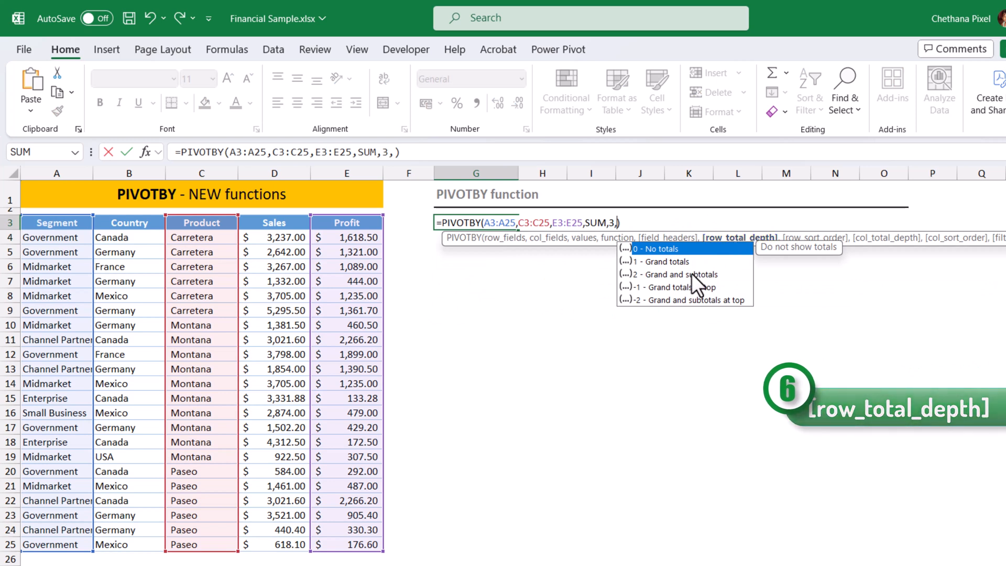
mouse_move(661, 261)
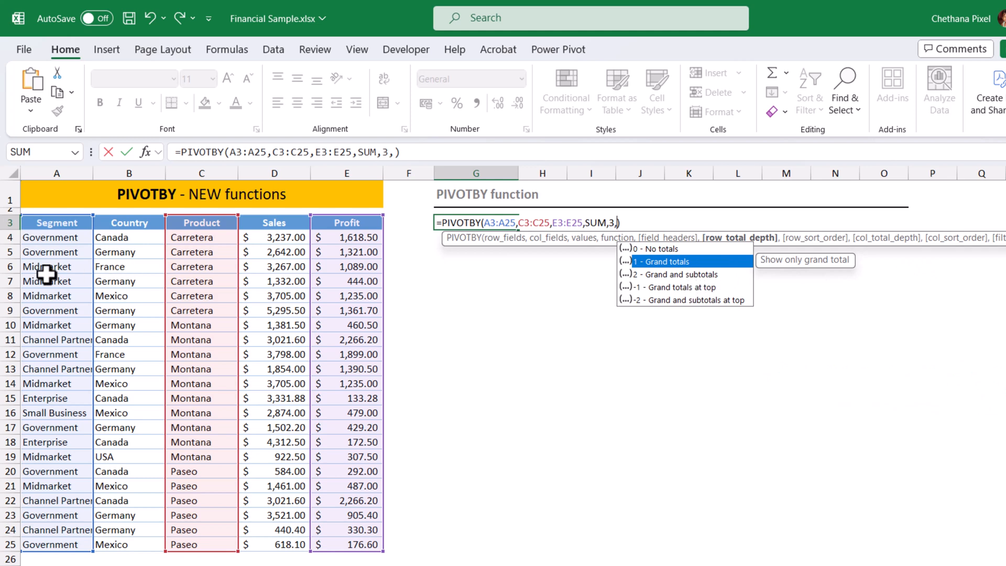
mouse_move(126, 222)
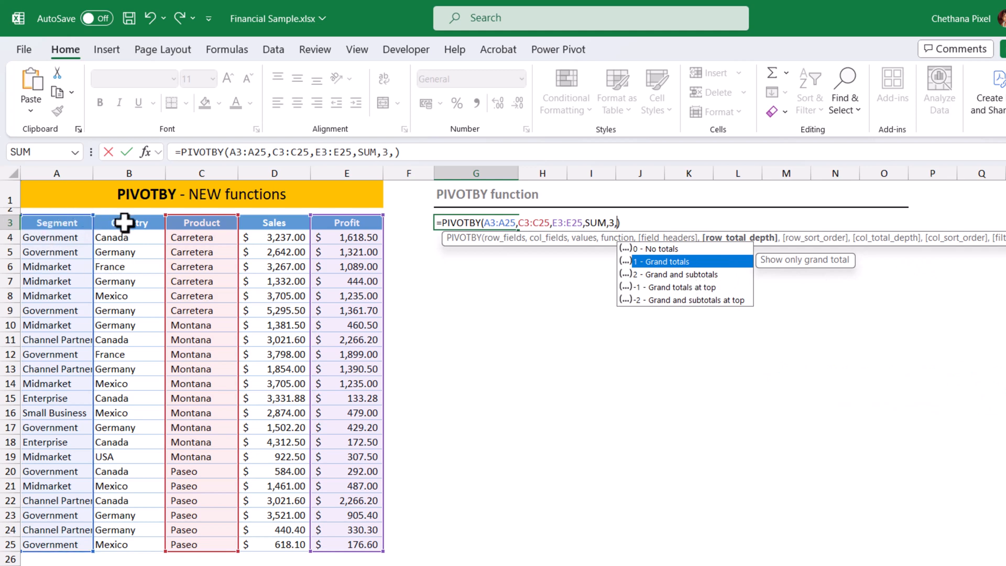
mouse_move(69, 228)
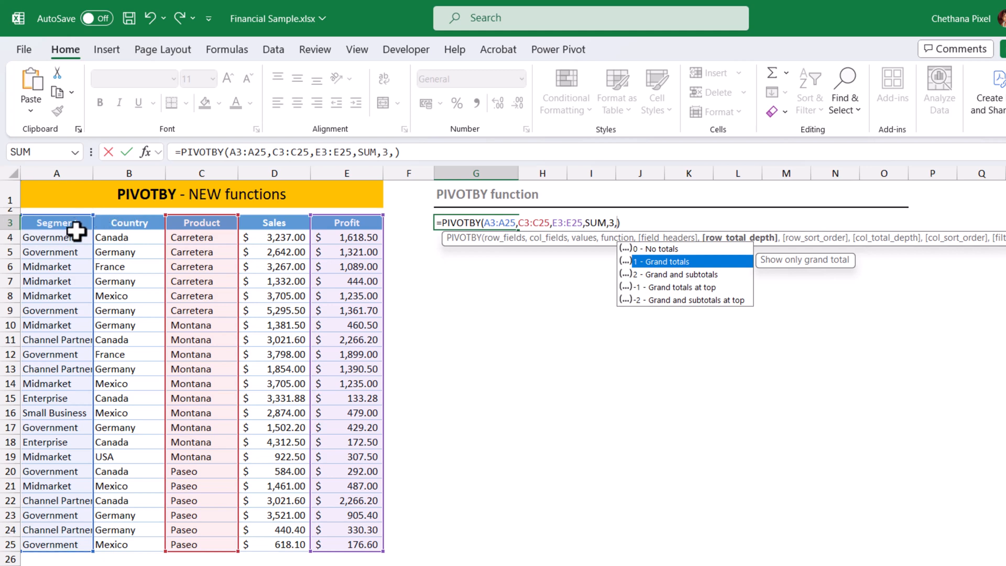
mouse_move(738, 274)
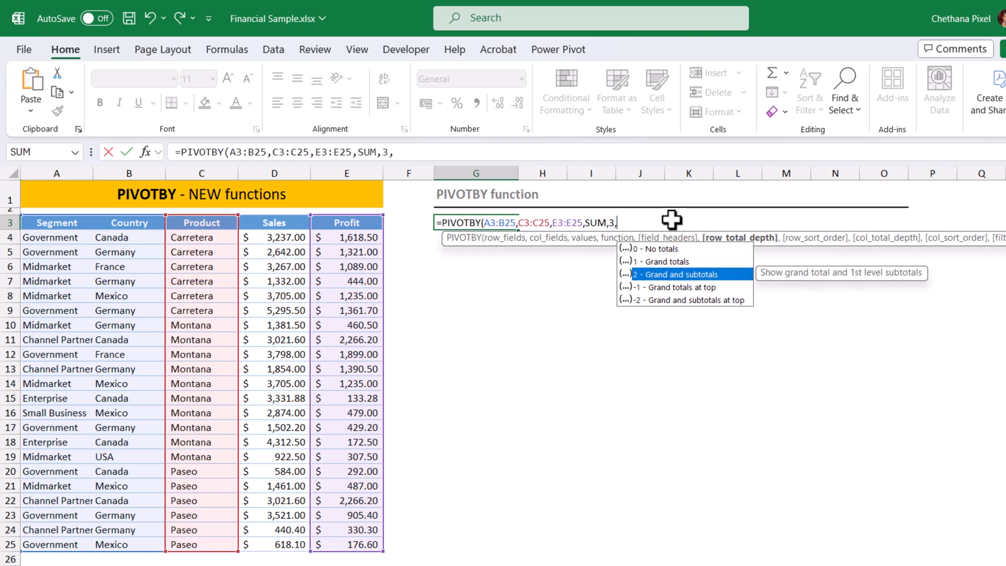
text(2))
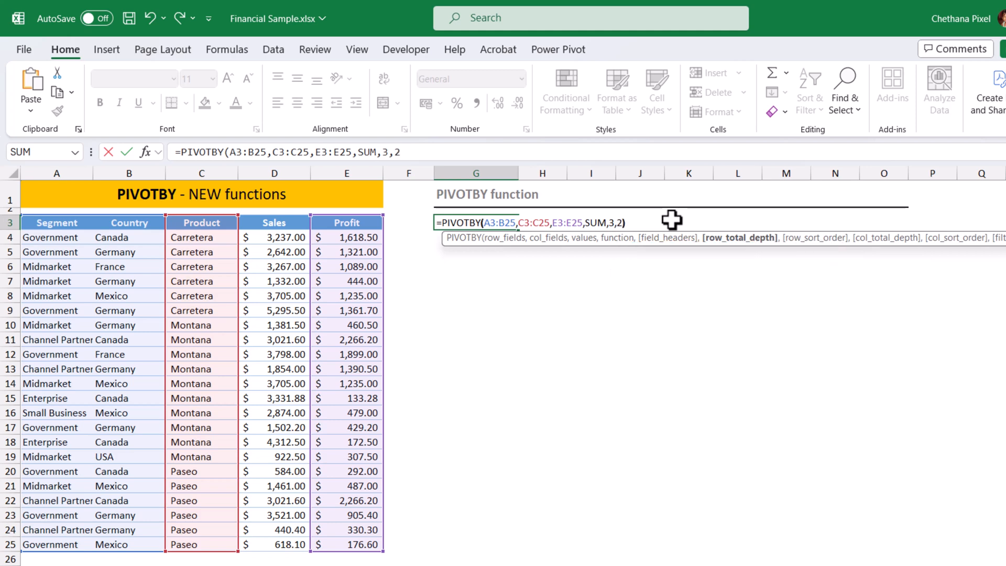
key(Enter)
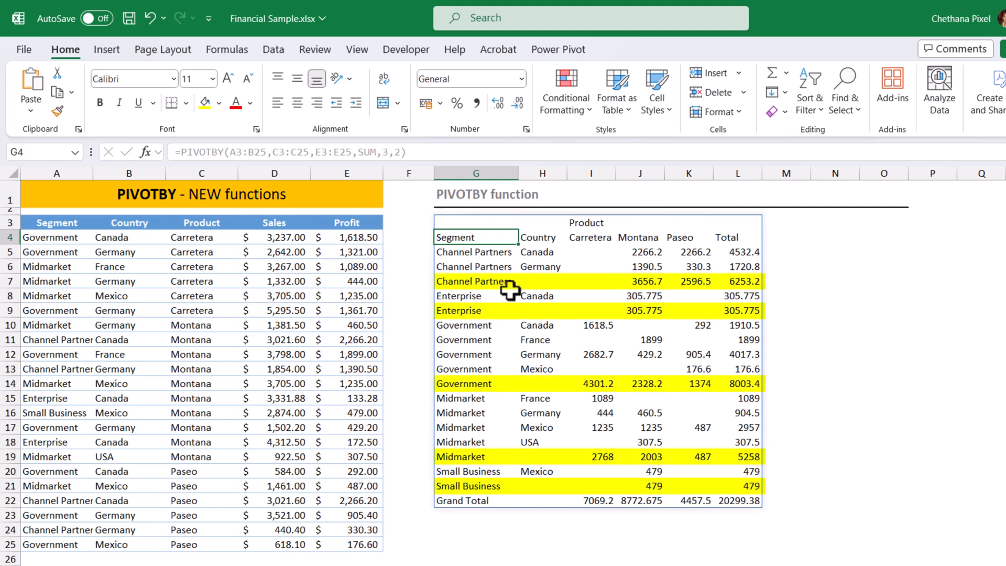
mouse_move(685, 507)
text(,)
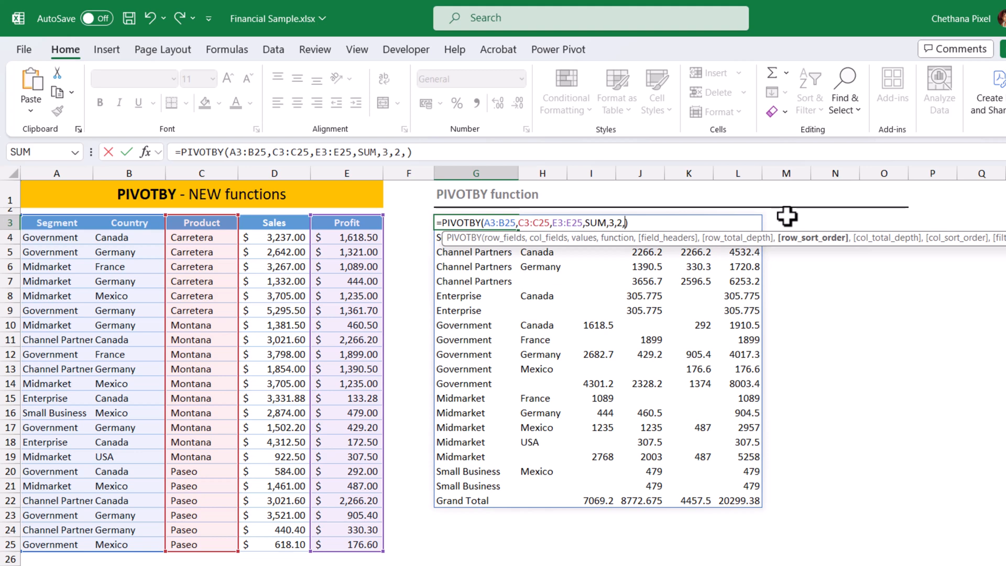
Set the PIVOTBY row_sort_order to -1 and col_total_depth to 0
text(1)
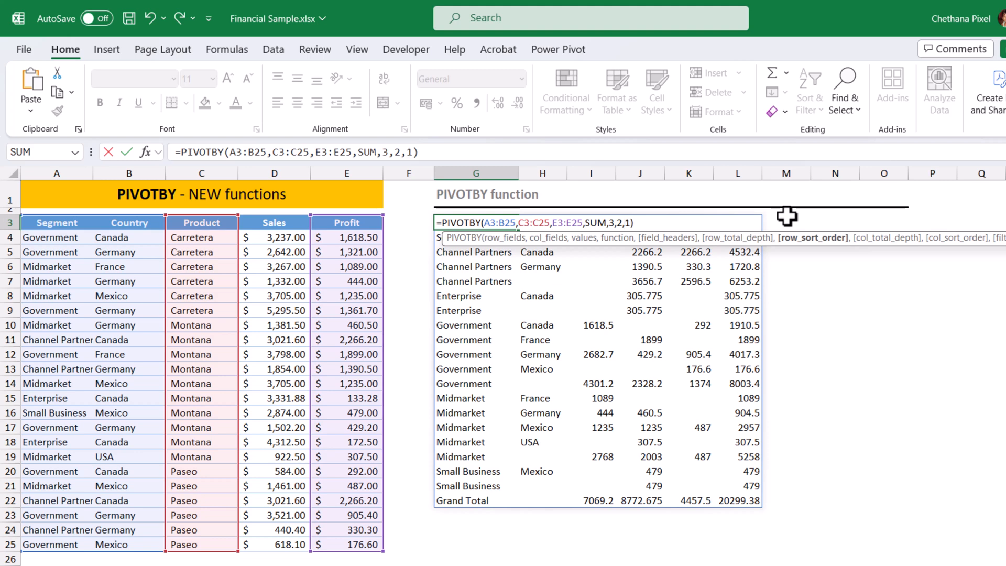
text(-1,0,)
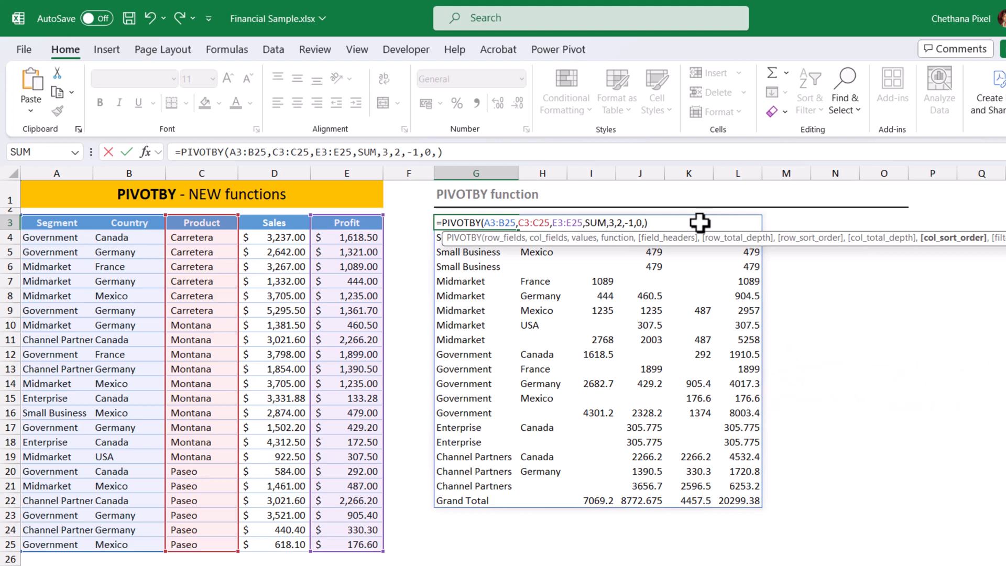
text(-1,)
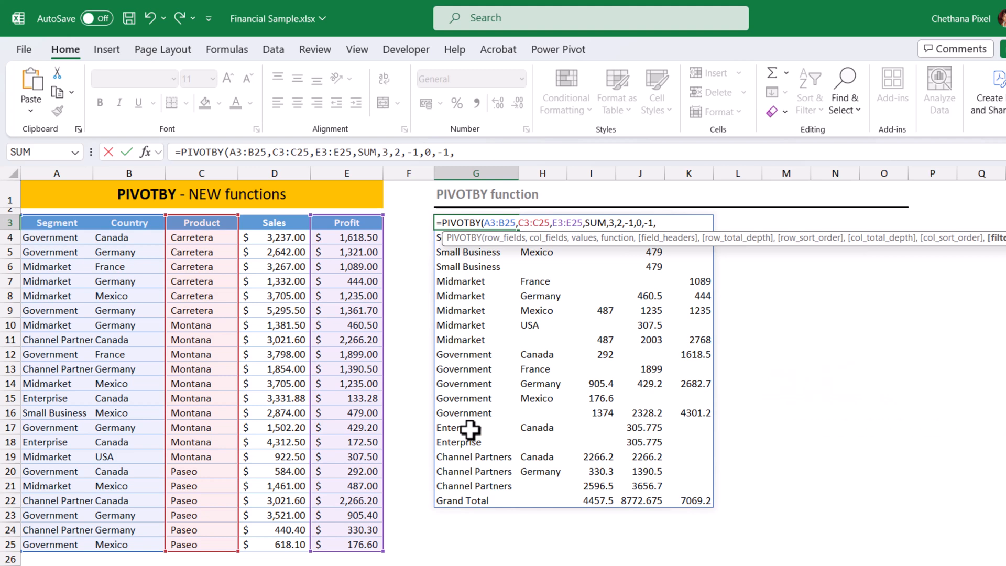
Add col_sort_order -1 and filter A3:A25<>"Enterprise" to the PIVOTBY formula
drag(57, 237, 56, 544)
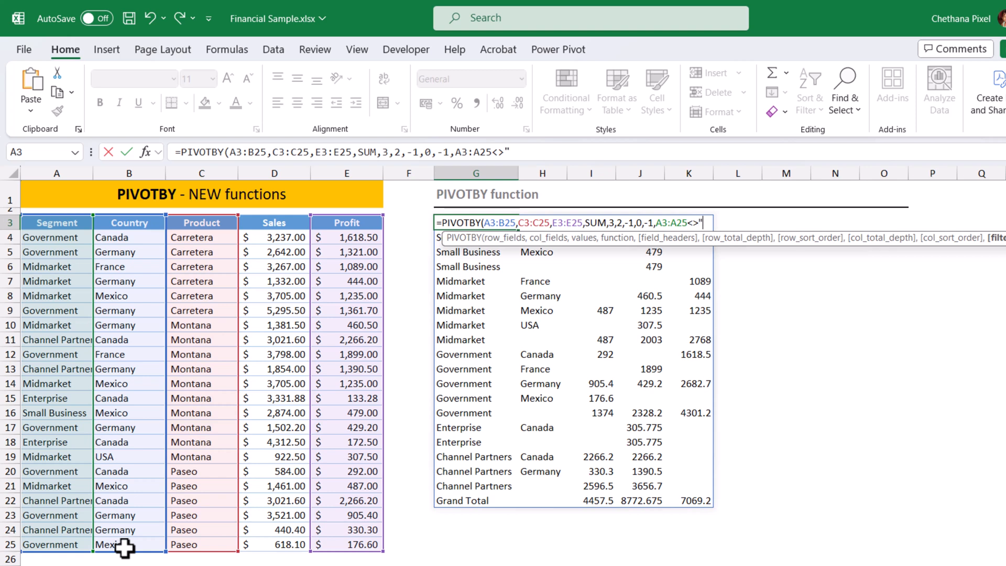
text(Enterprise"))
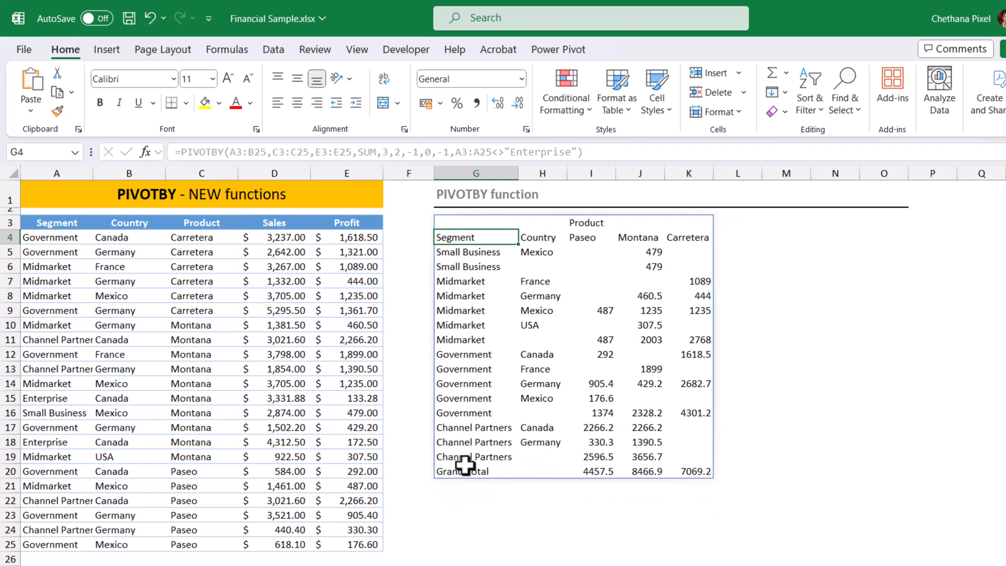
mouse_move(527, 323)
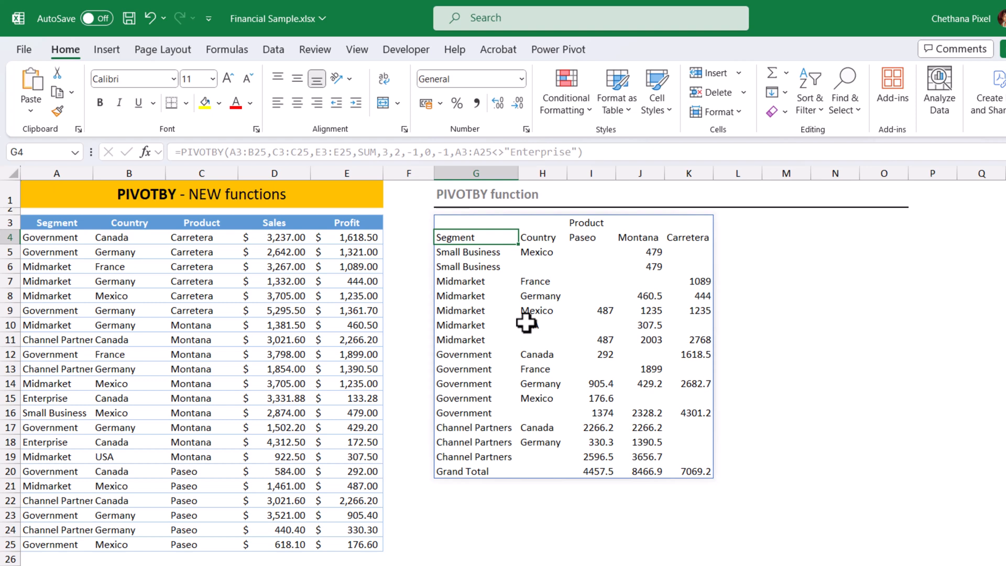
click(476, 223)
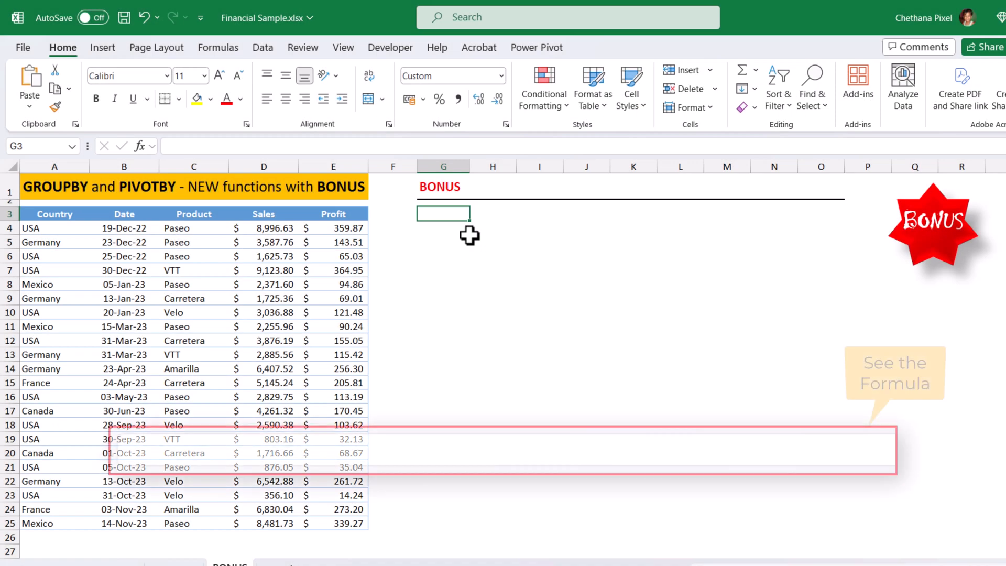
Enter =PIVOTBY(B3:B25,C3:C25,E3:E25,SUM) in G3 to sum Profit by Date and Product
text(=PIVOTBY()
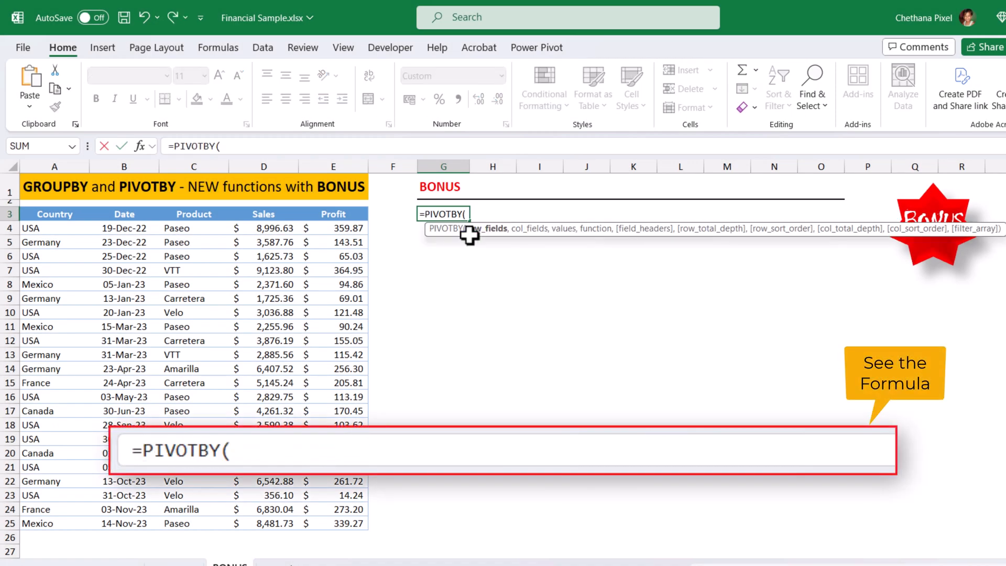
drag(124, 214, 123, 382)
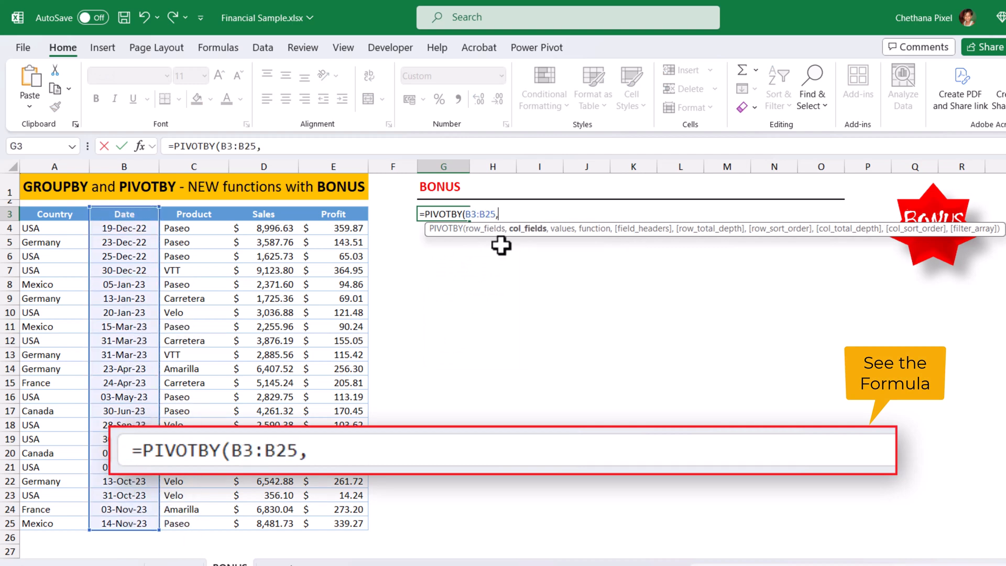
drag(193, 228, 194, 523)
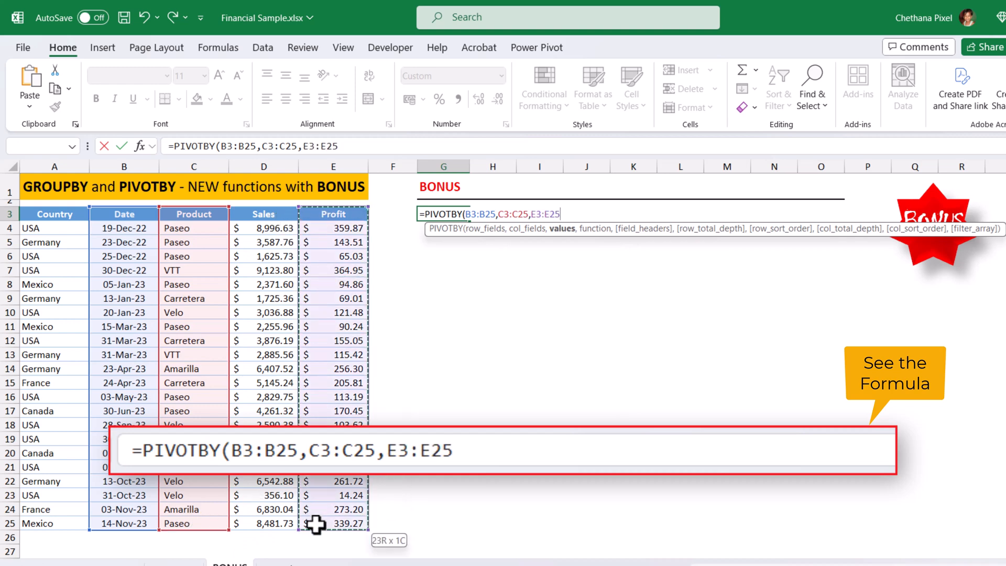
text(,SUM)
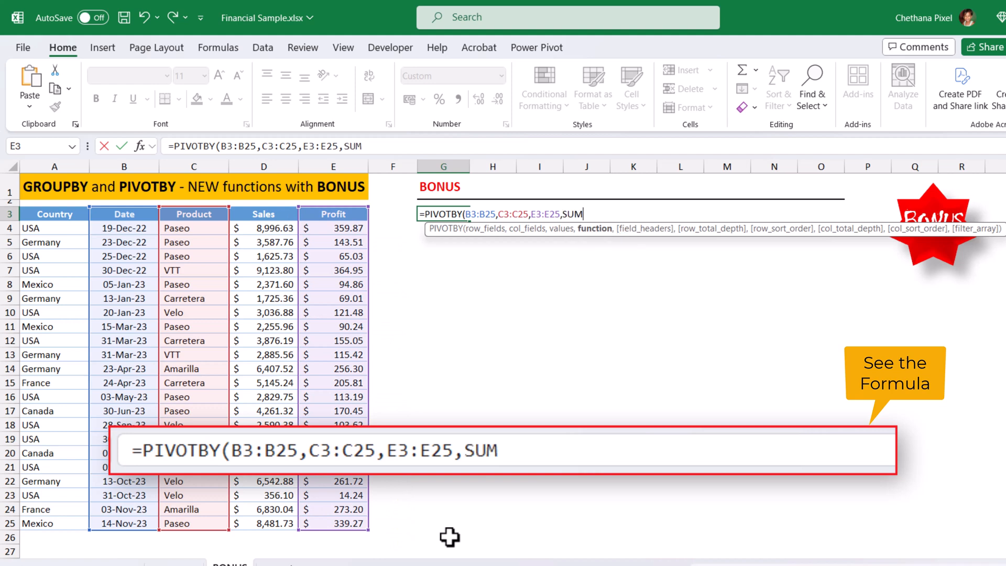
key(enter)
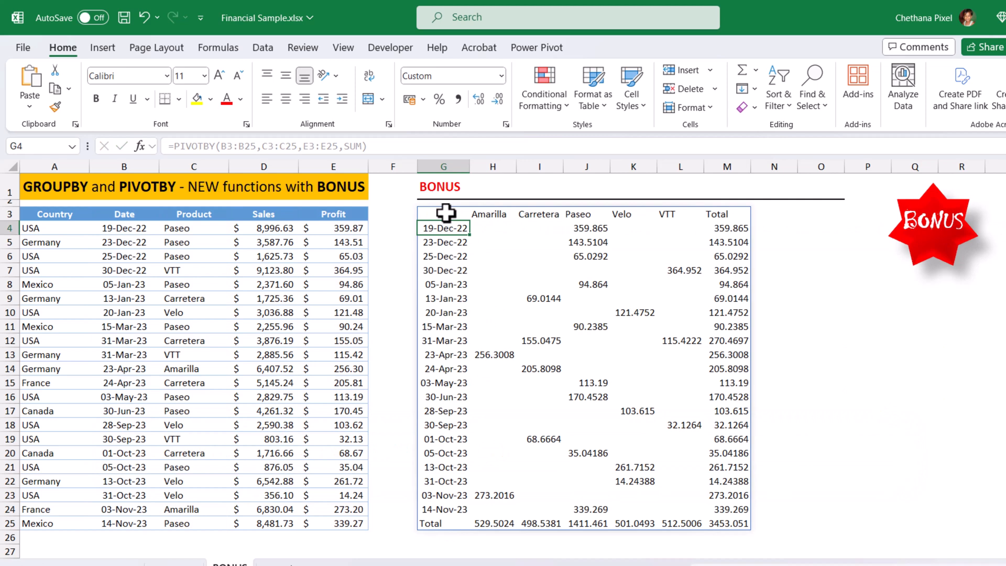
mouse_move(466, 225)
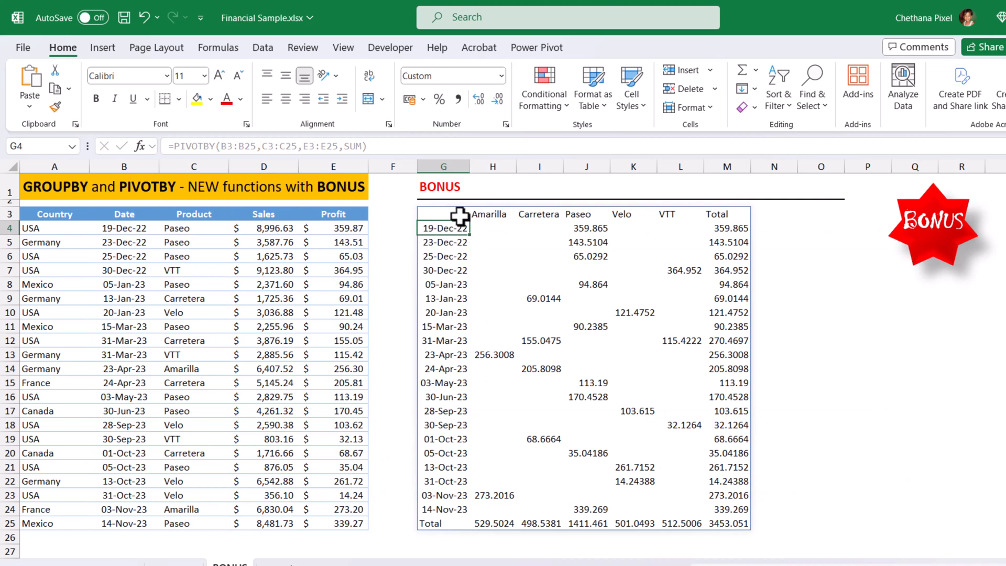
Wrap the Date range in TEXT(B3:B25,"mm") so the pivot groups rows by month
double_click(444, 214)
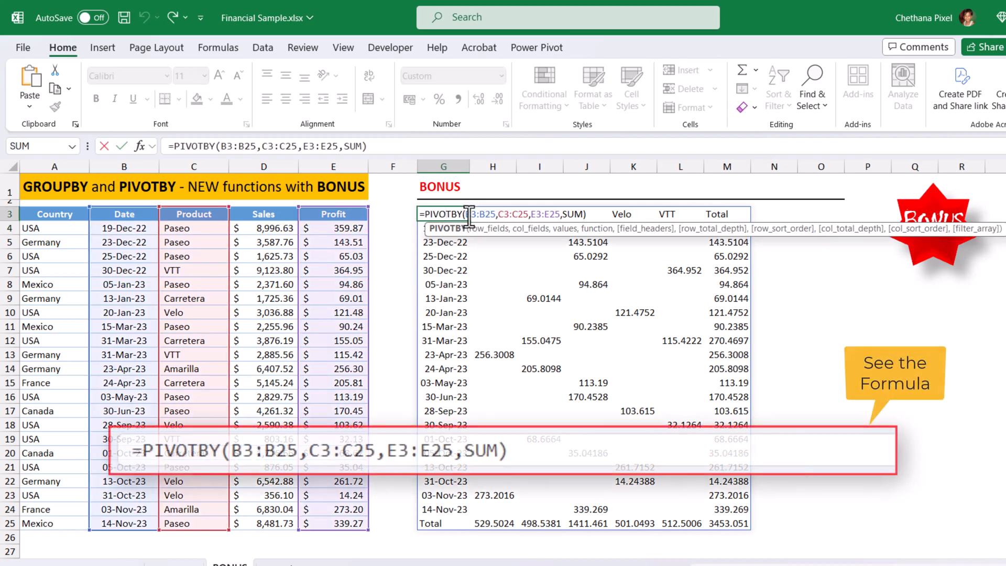
text(te)
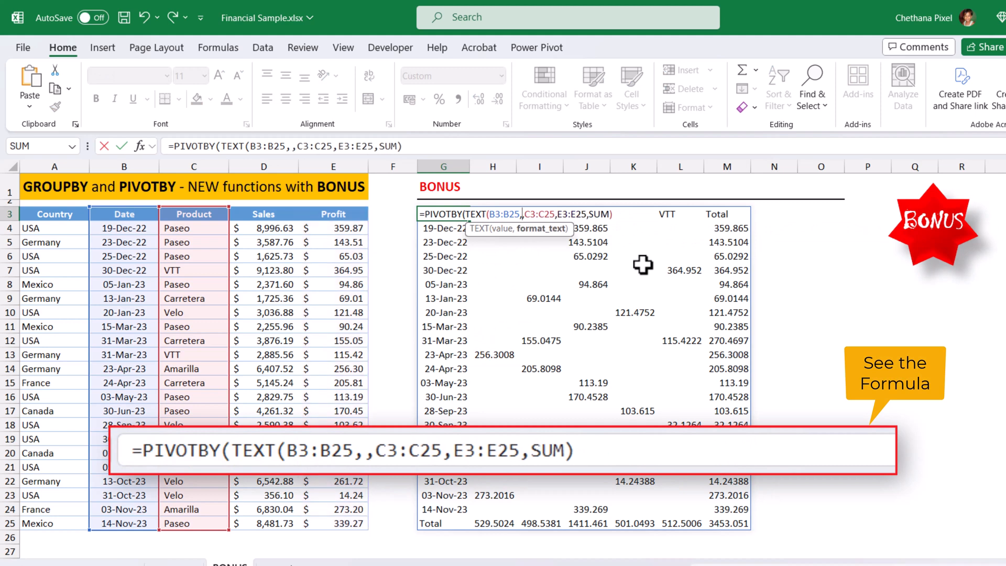
text("mm"))
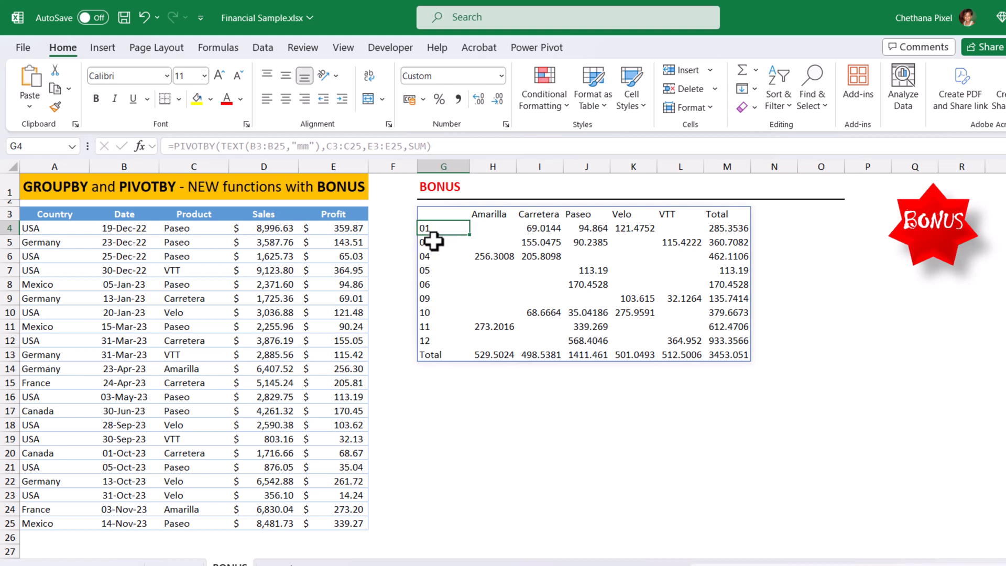
click(444, 257)
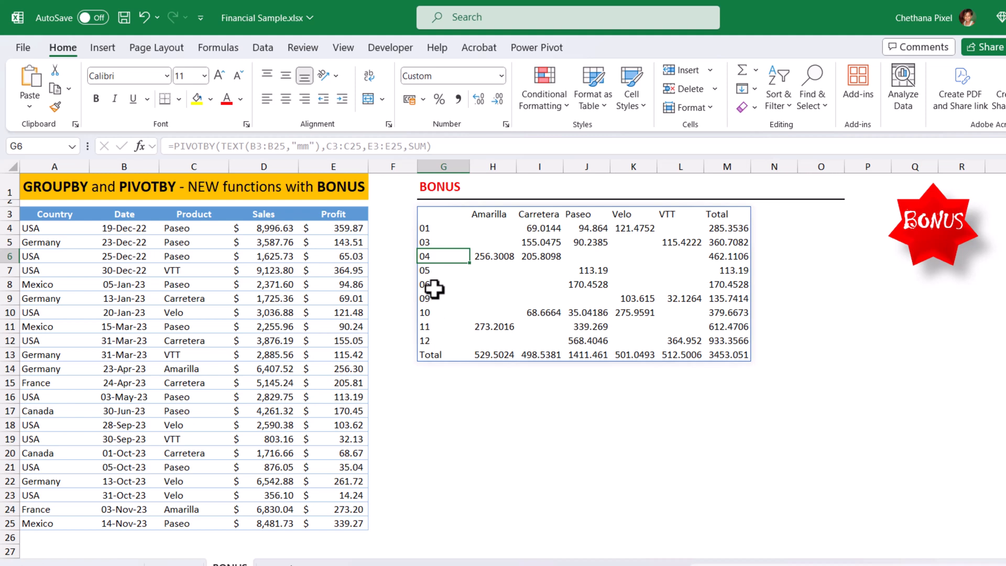
click(443, 213)
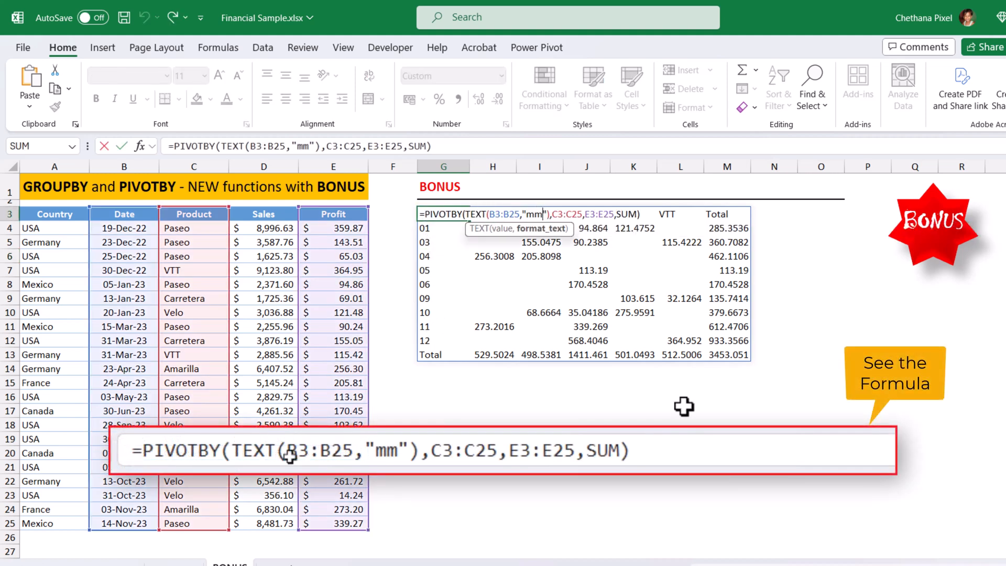
Change the TEXT format to "mm-yyyy" and reopen G3 to review the formula
text(-yyyy)
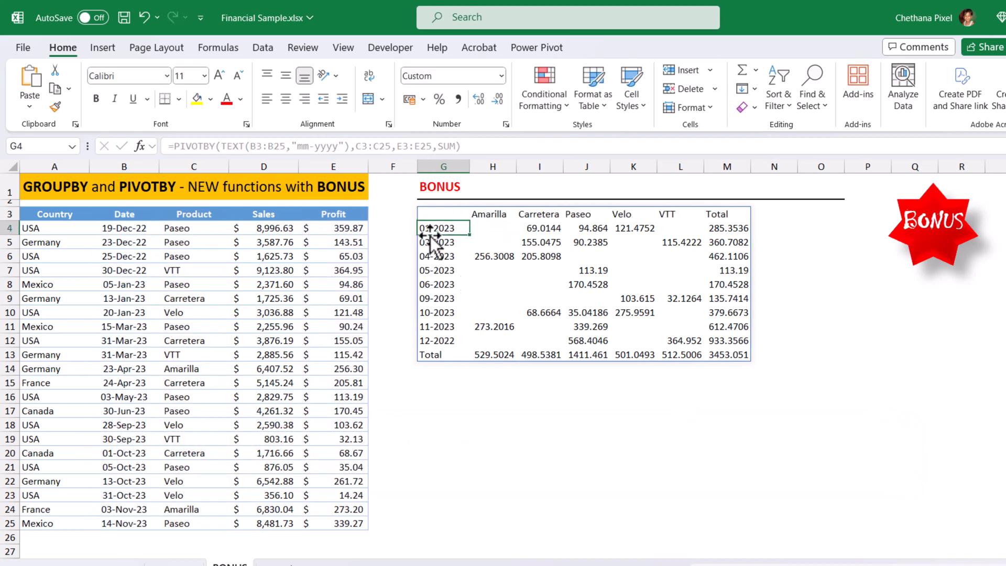
mouse_move(446, 298)
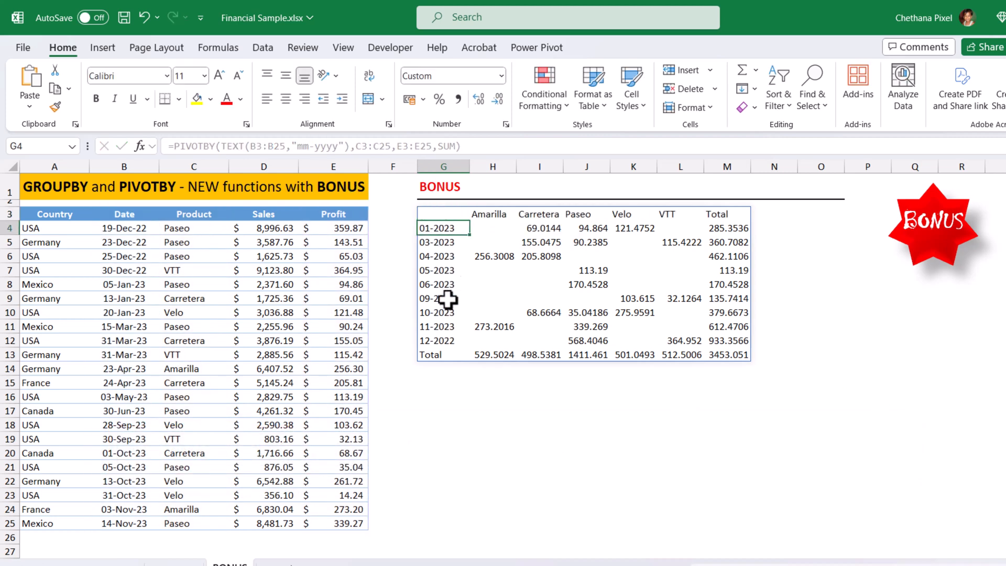
double_click(443, 214)
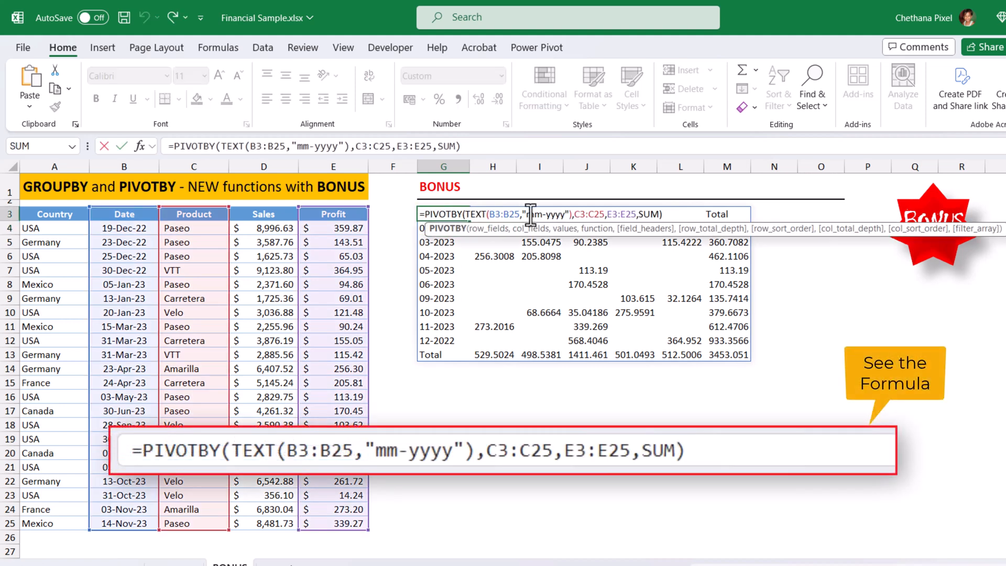